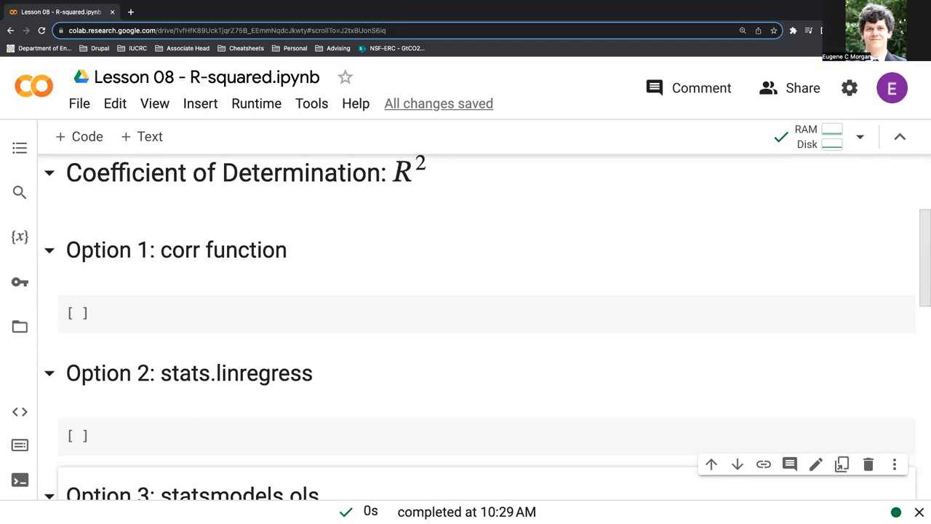
mouse_move(338, 275)
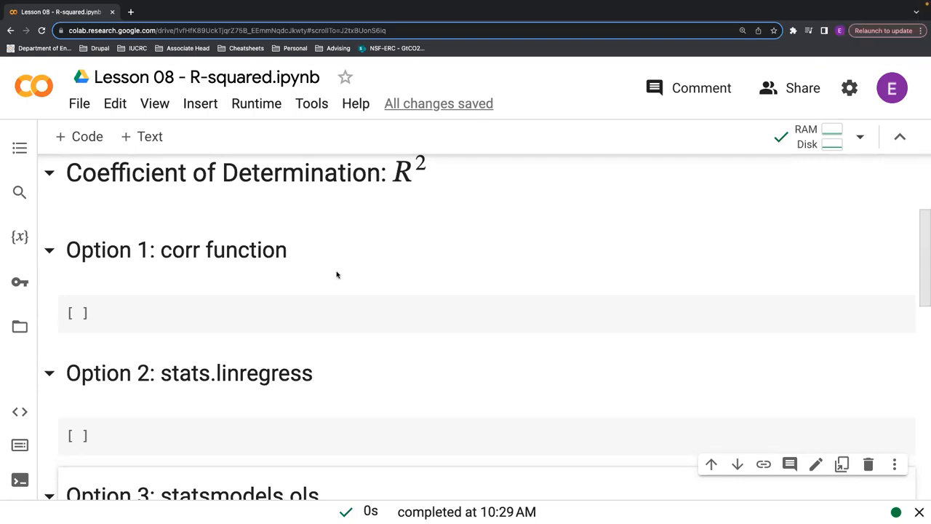
mouse_move(289, 313)
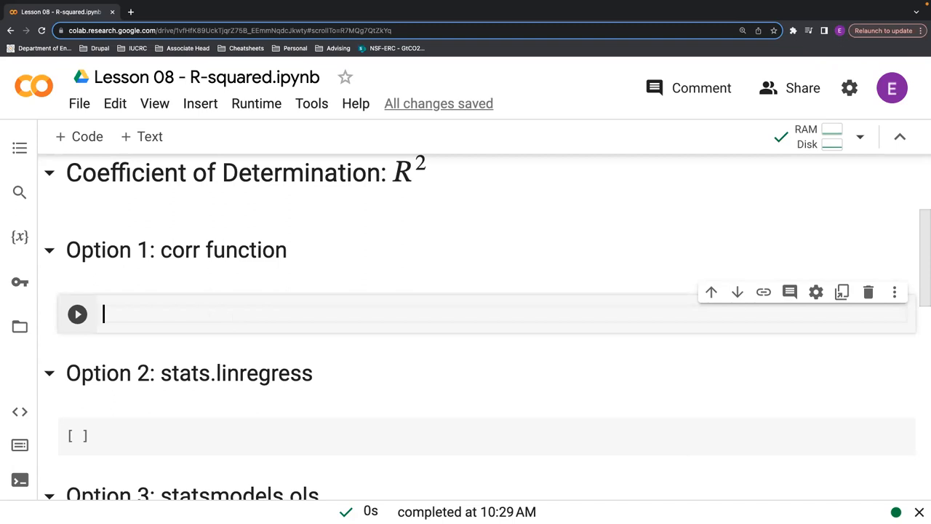
Write r = df['Drowning'].corr(df['Nuclear']) in the Option 1 cell
text(r =)
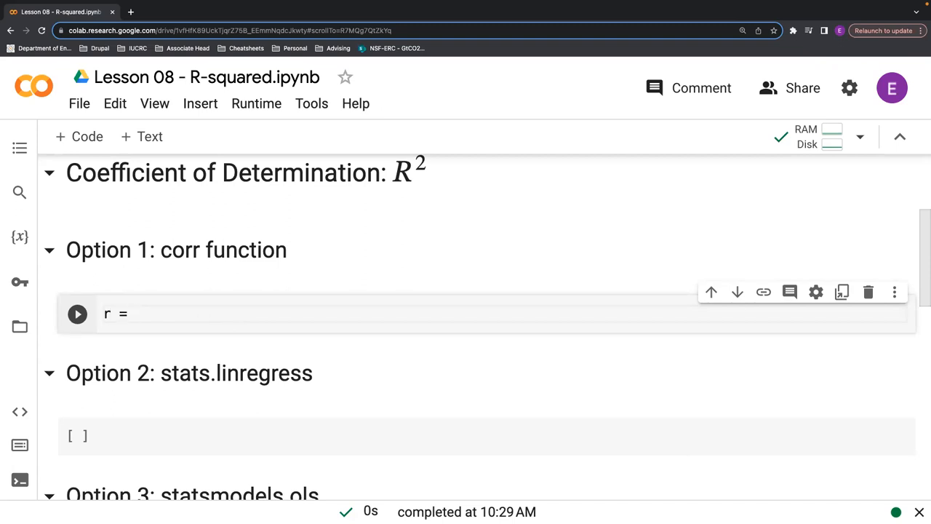
text(df[)
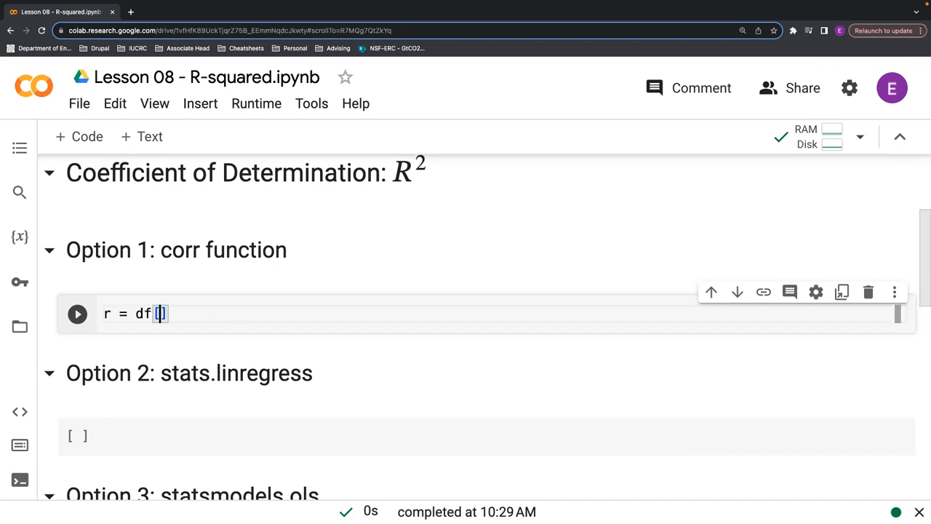
text('Drowning')
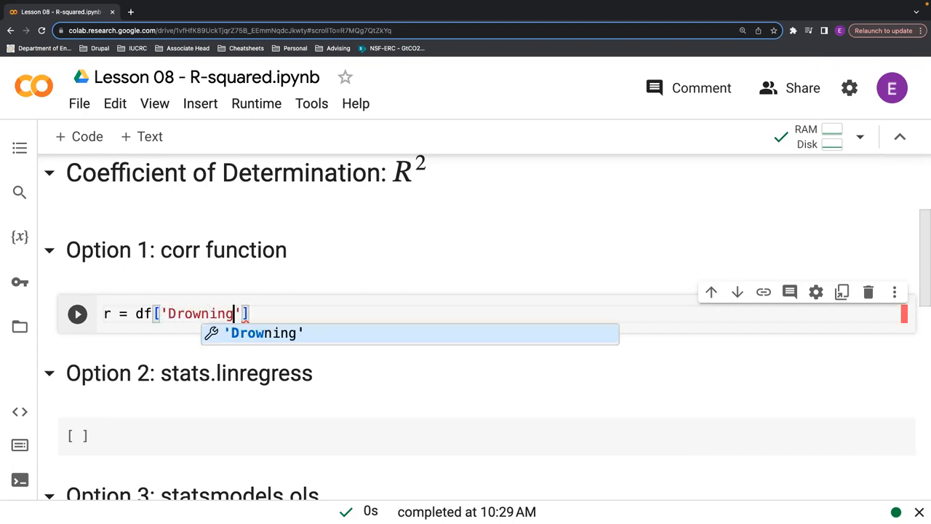
text(.c)
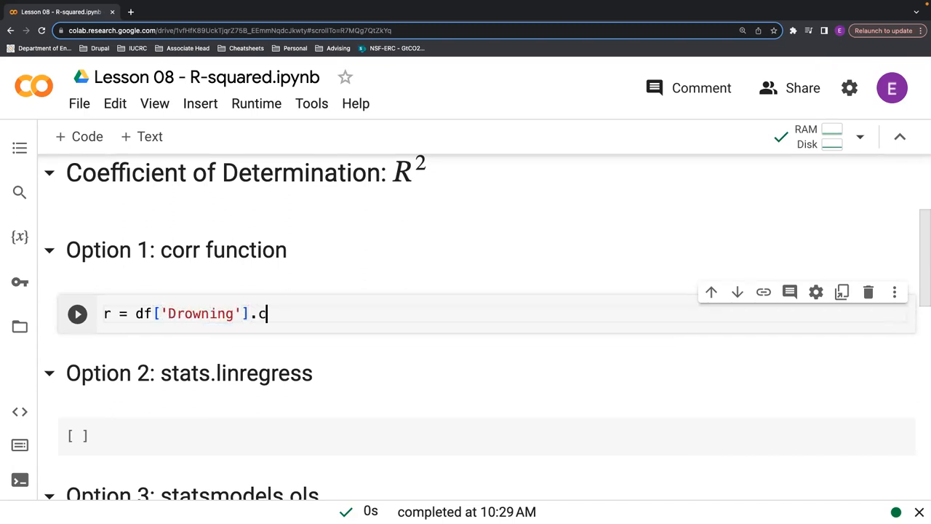
text(orr()
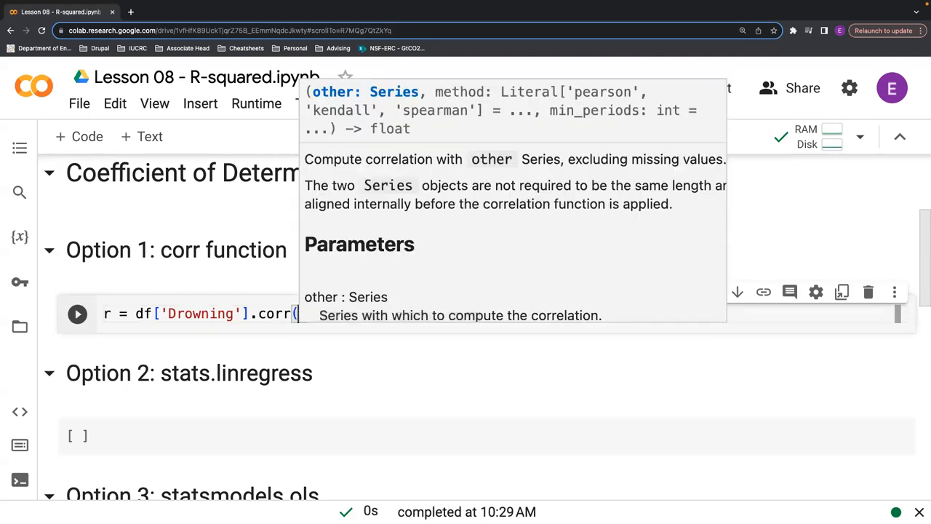
text(df[N)
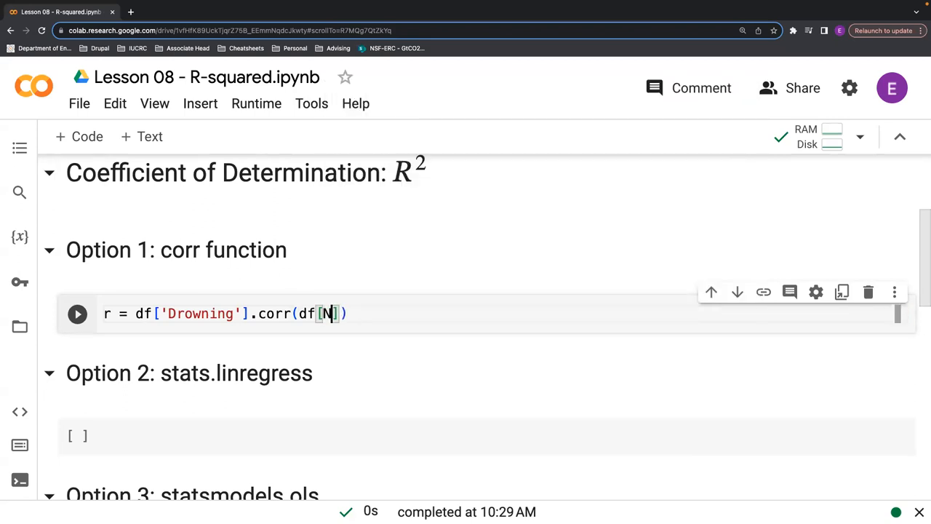
text('N)
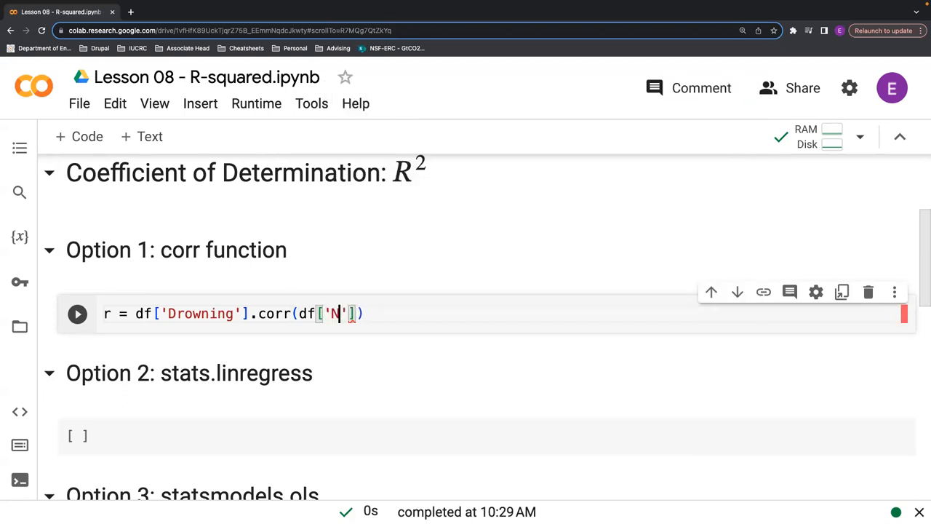
text(uclear)
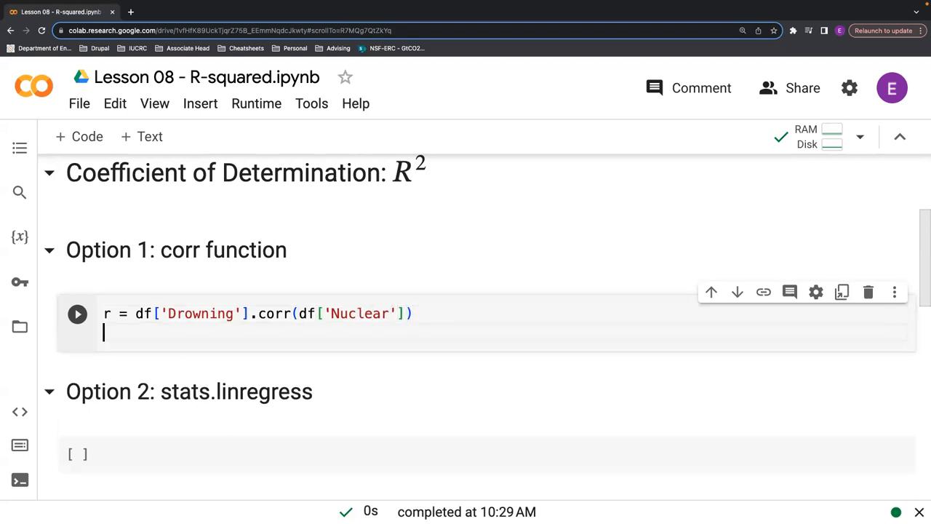
Add print("Correlation Coefficient =", round(r, 3)), run it to get 0.901, and add a cell below
text(print("d"))
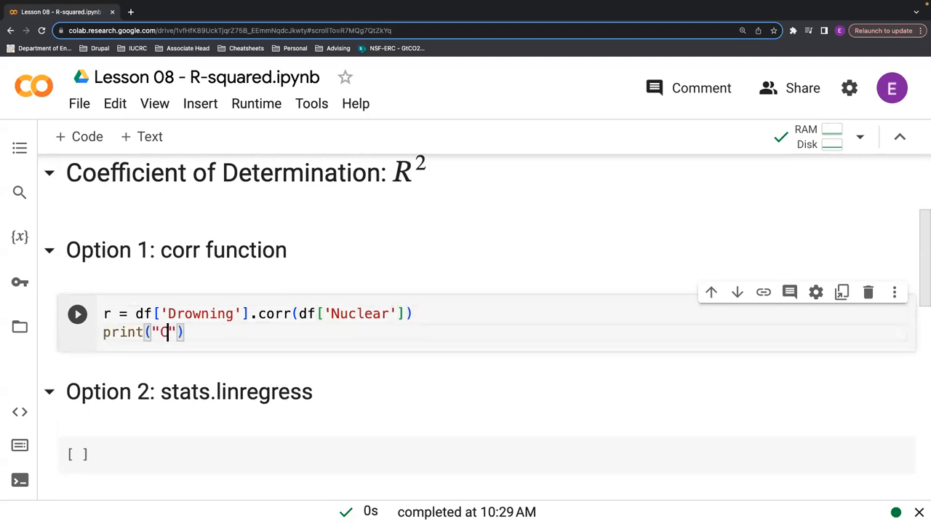
text(Coeffici)
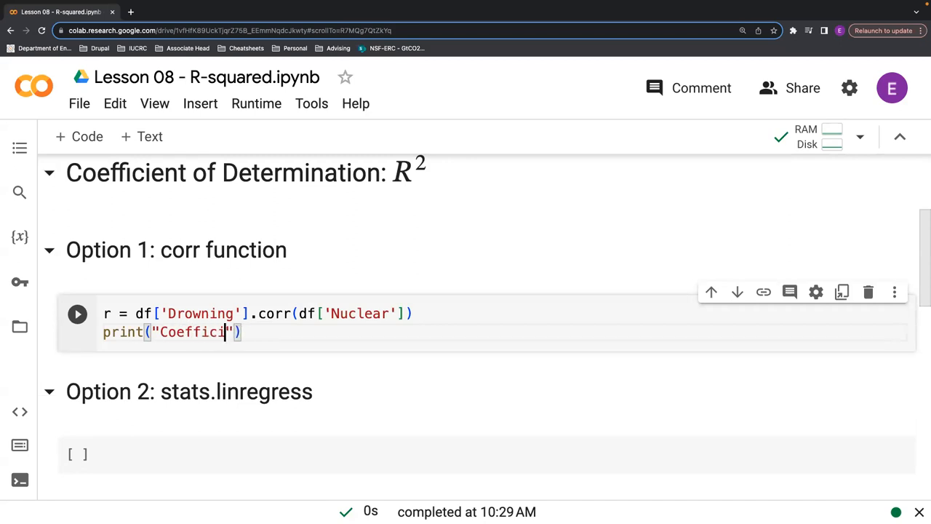
text(ent)
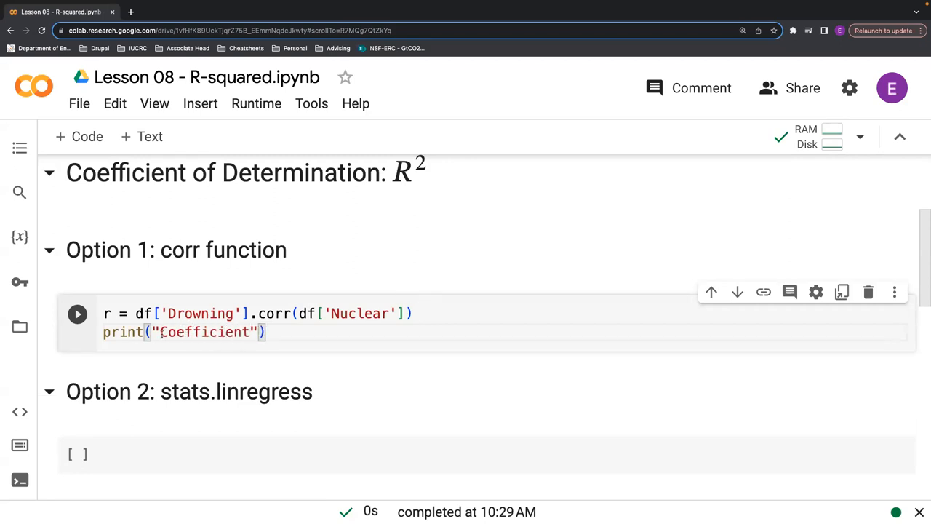
text(Correlation)
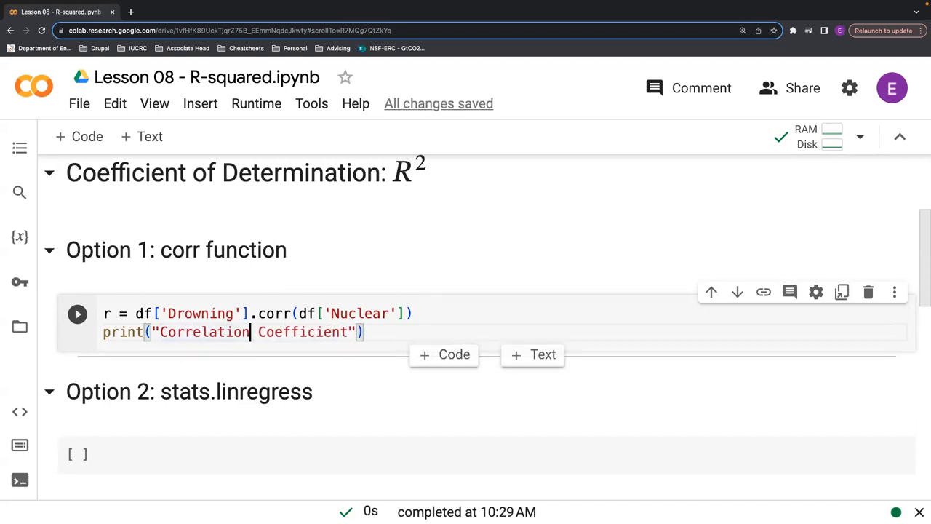
text(=)
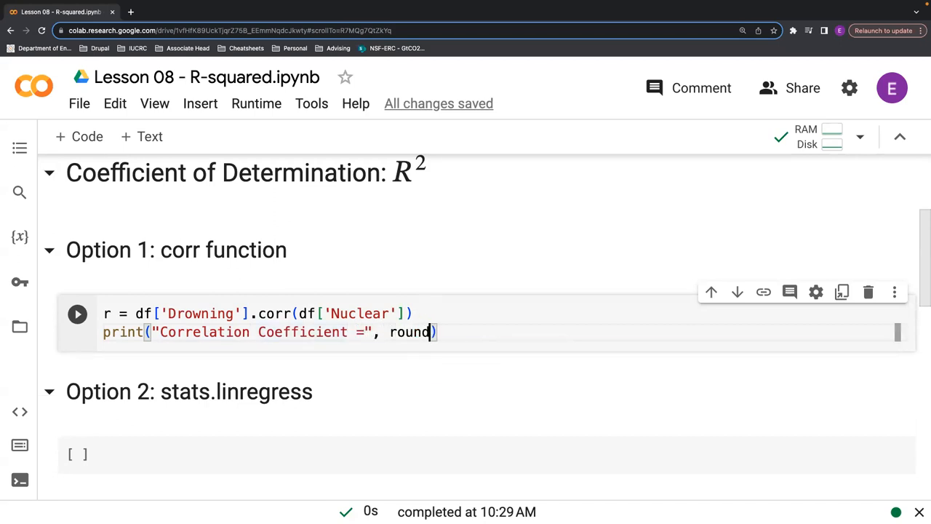
text((r, 3)
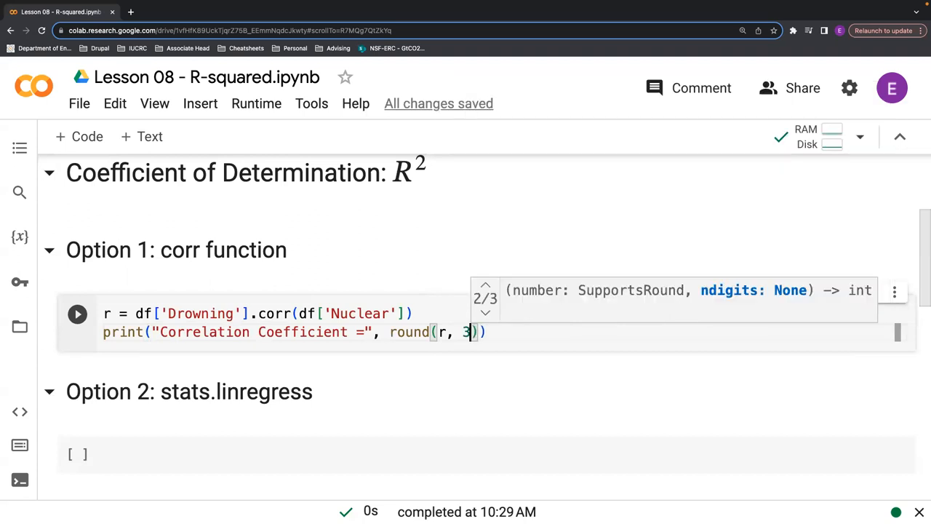
click(77, 314)
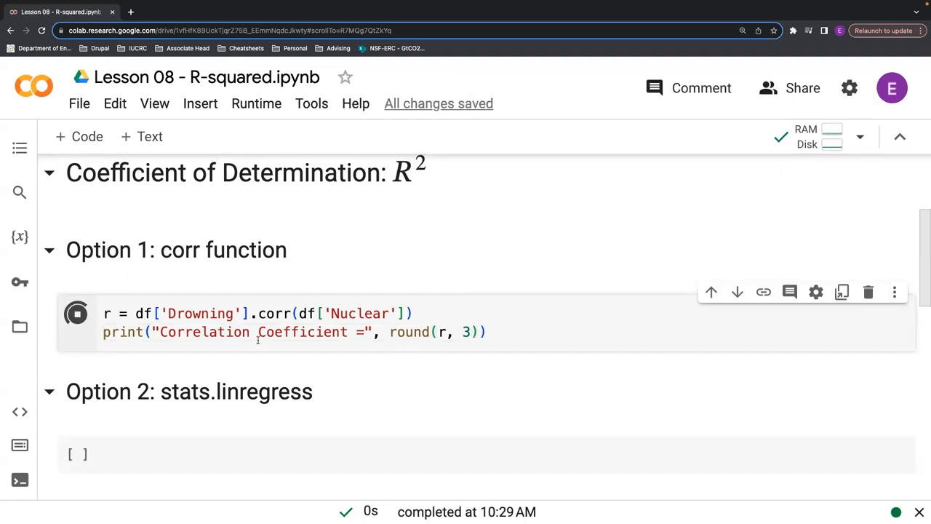
click(75, 314)
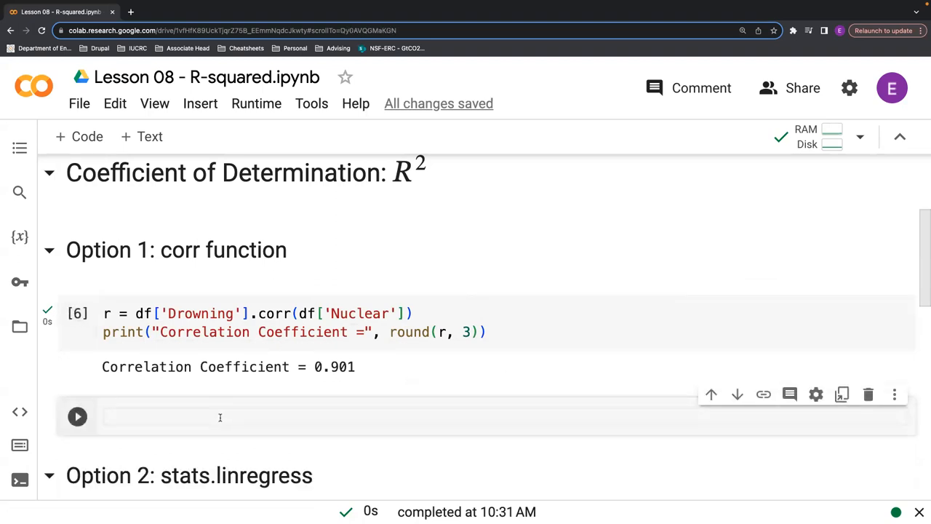
Compute r2 = r**2 and print Coefficient of Determination = 0.812 rounded to three decimals
text(r2 =)
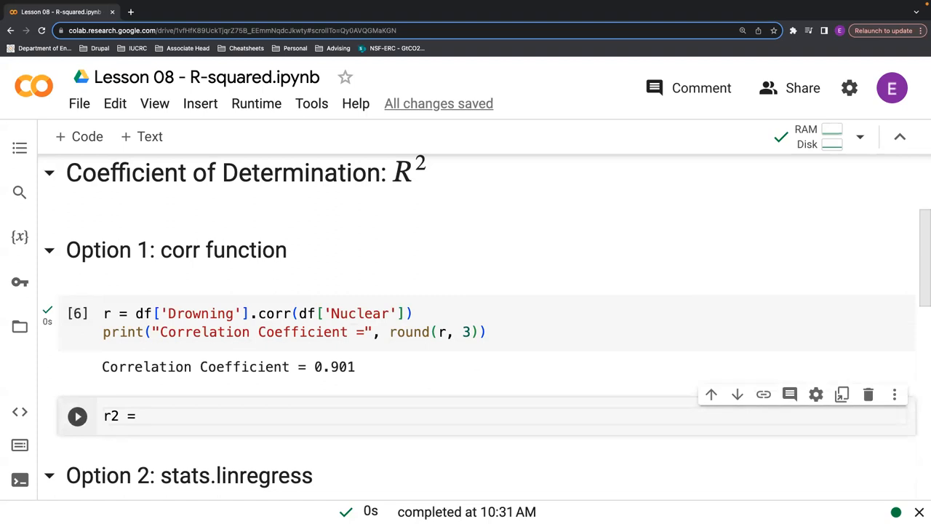
text(r**2)
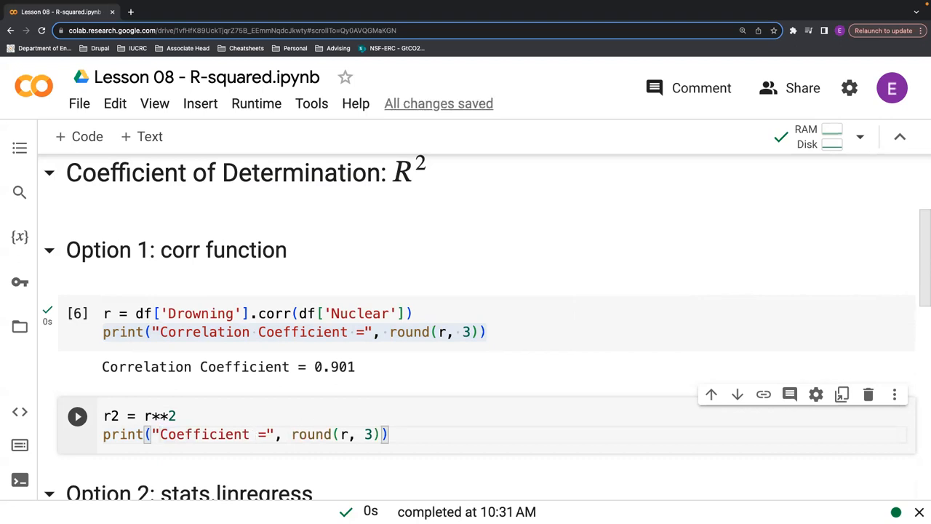
text(of Dete)
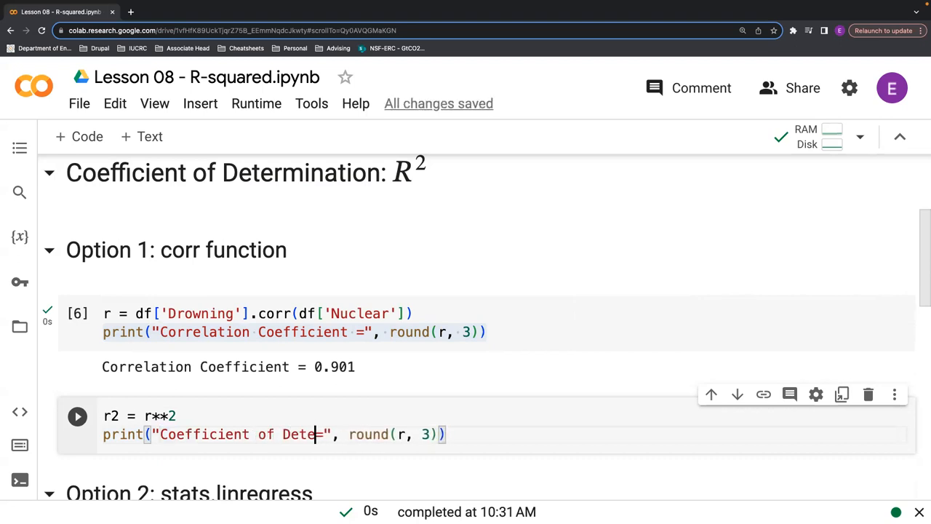
text(rmination)
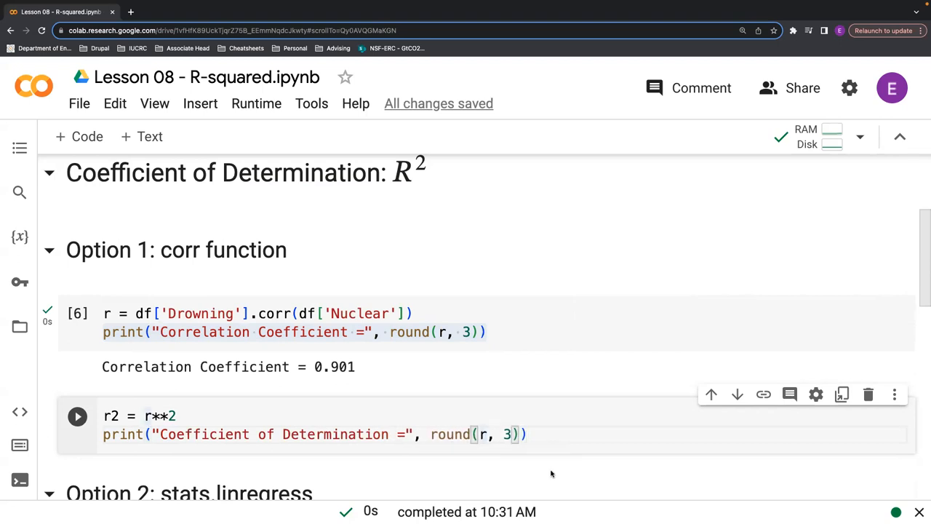
text(2)
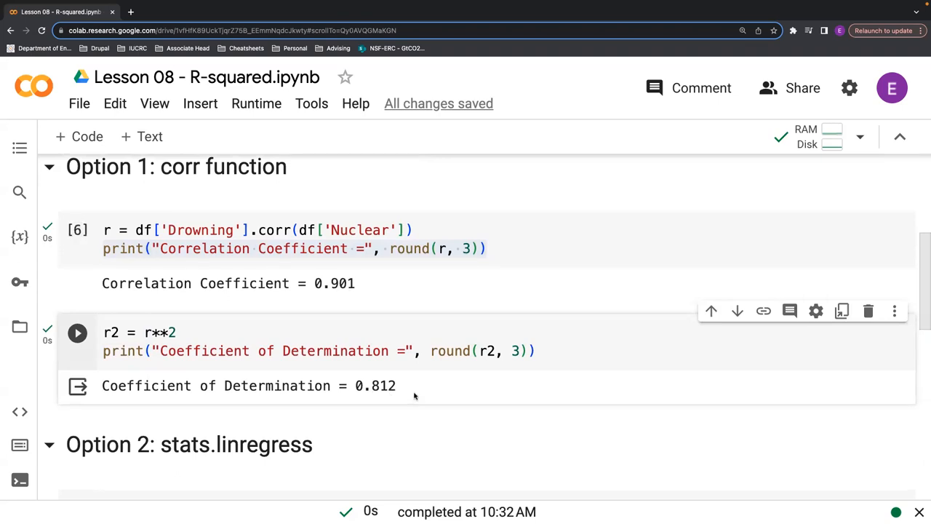
mouse_move(427, 393)
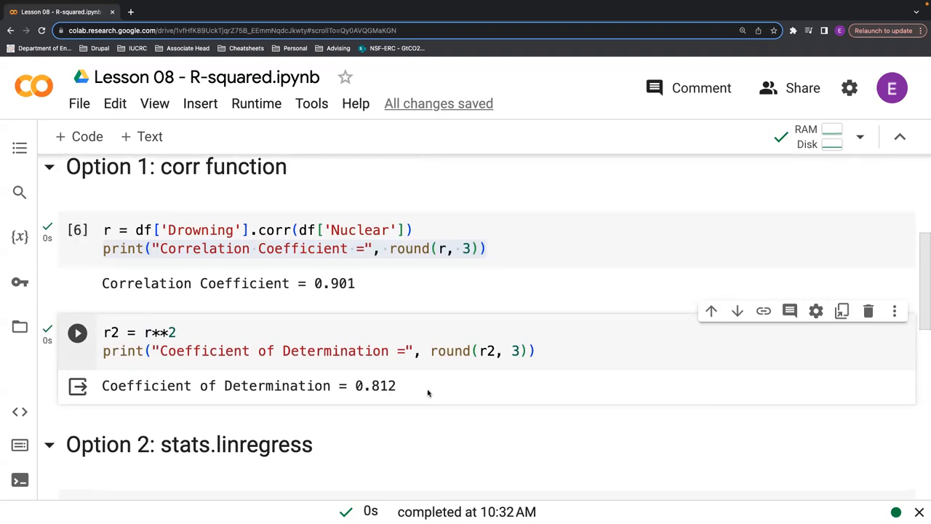
scroll(down, 3)
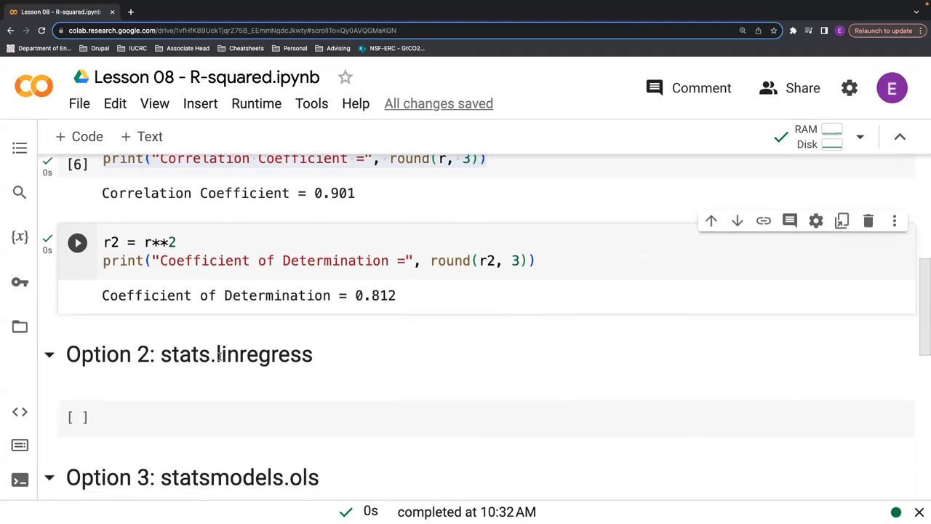
Import scipy.stats and assign output = stats.linregress(df['Drowning'], df['Nuclear']), then echo output
click(169, 421)
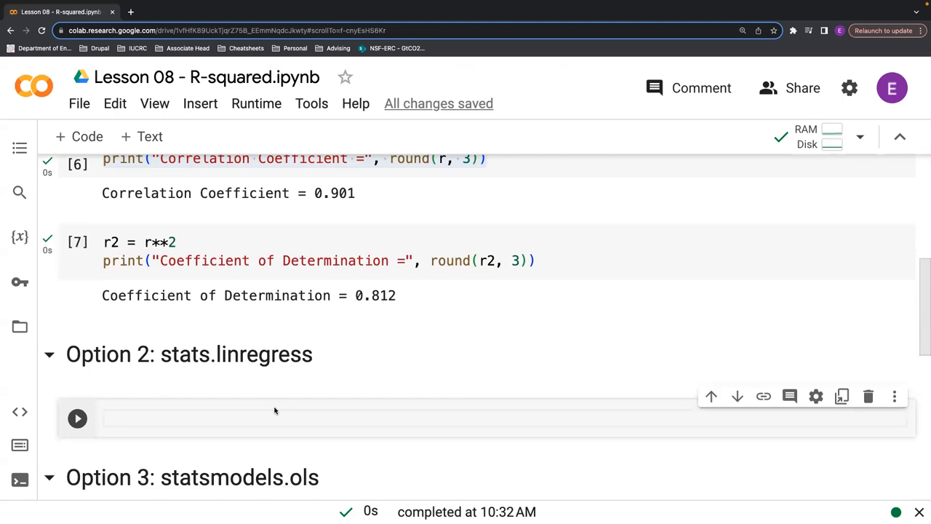
text(import sc)
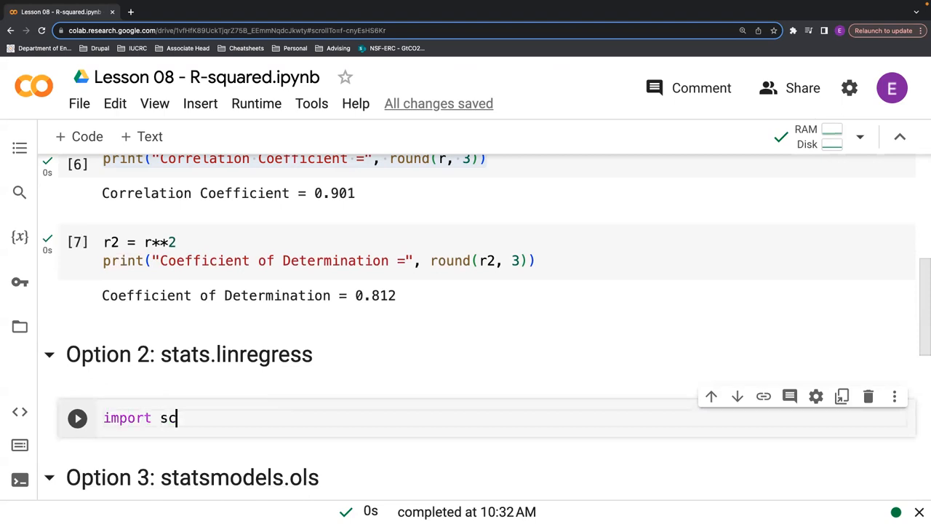
text(ipy.stats as stats)
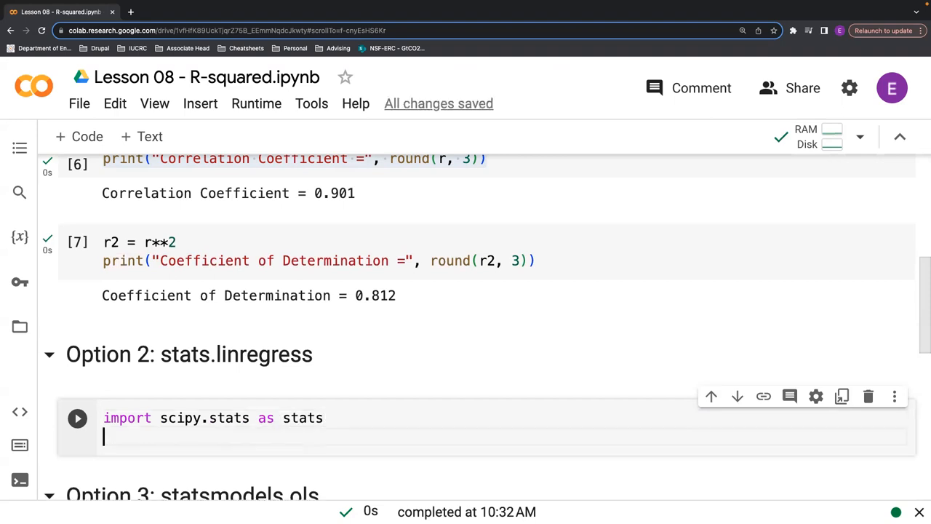
text(output)
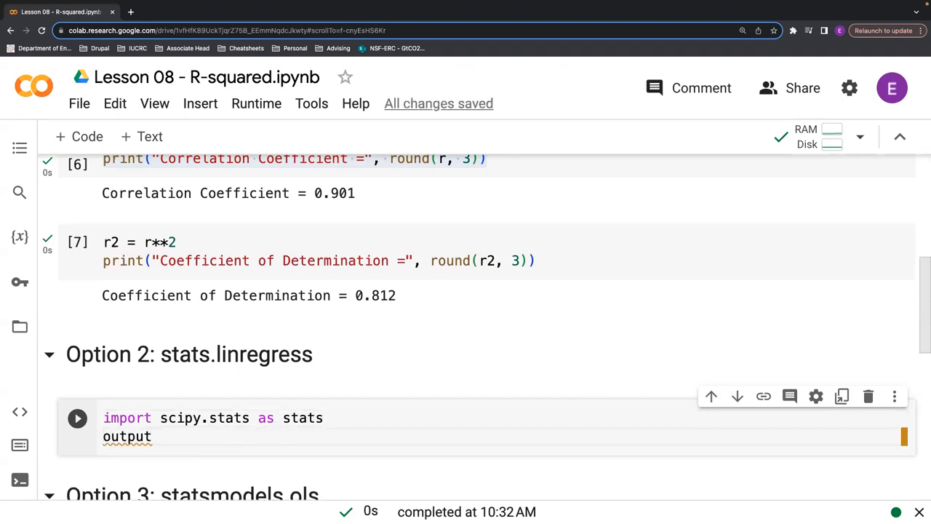
text(=)
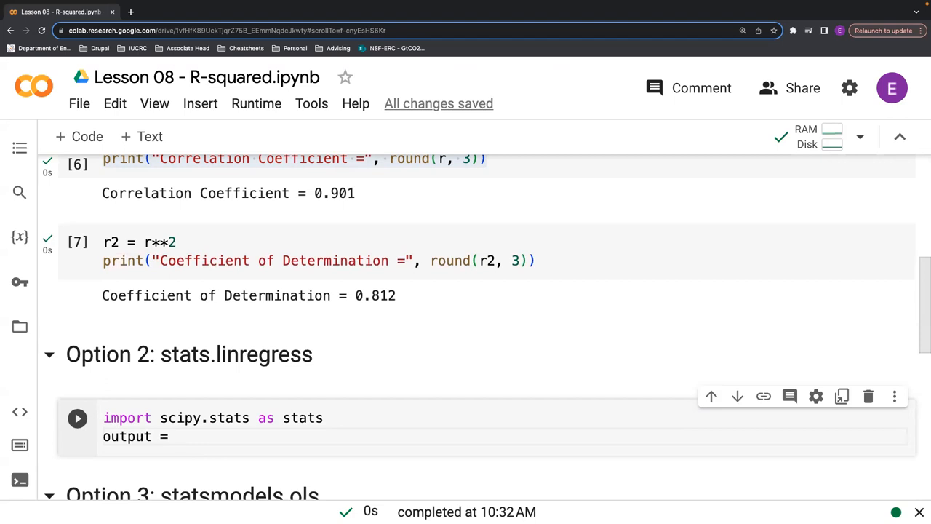
text(stats.linregress()
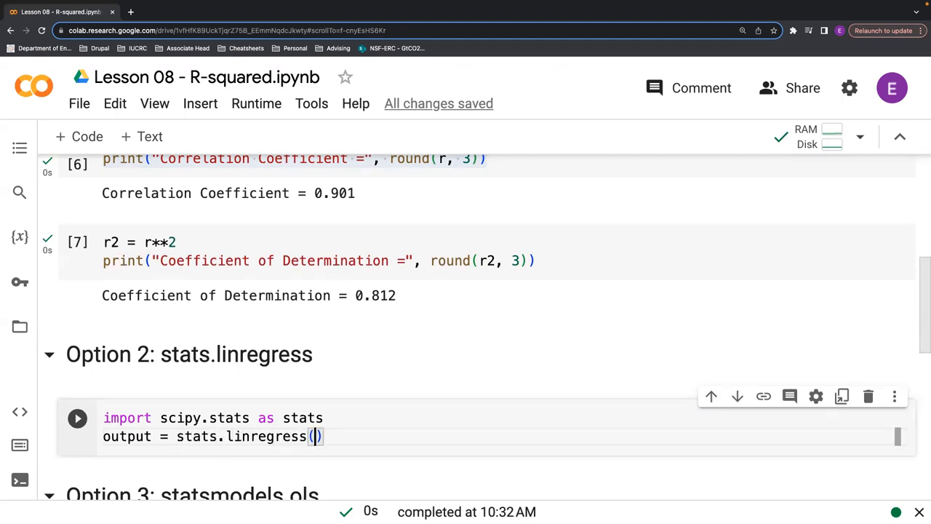
text(df[)
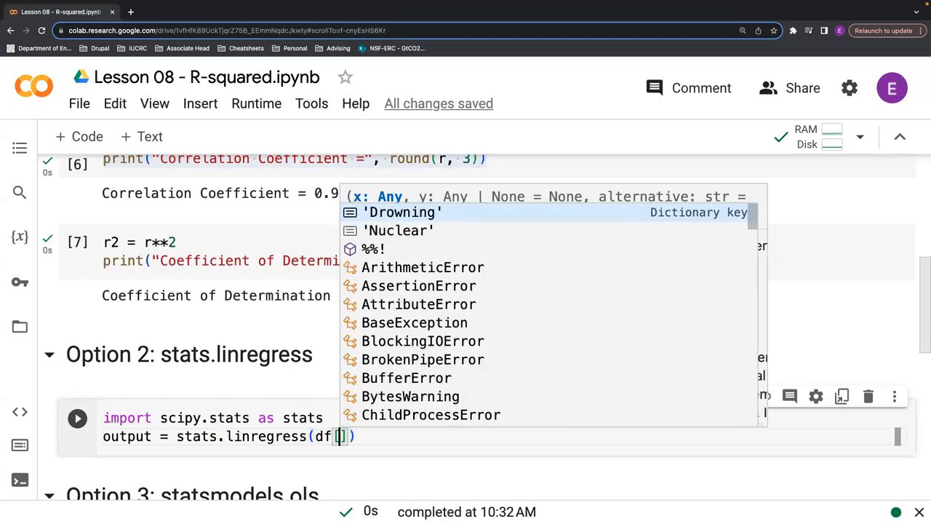
click(401, 212)
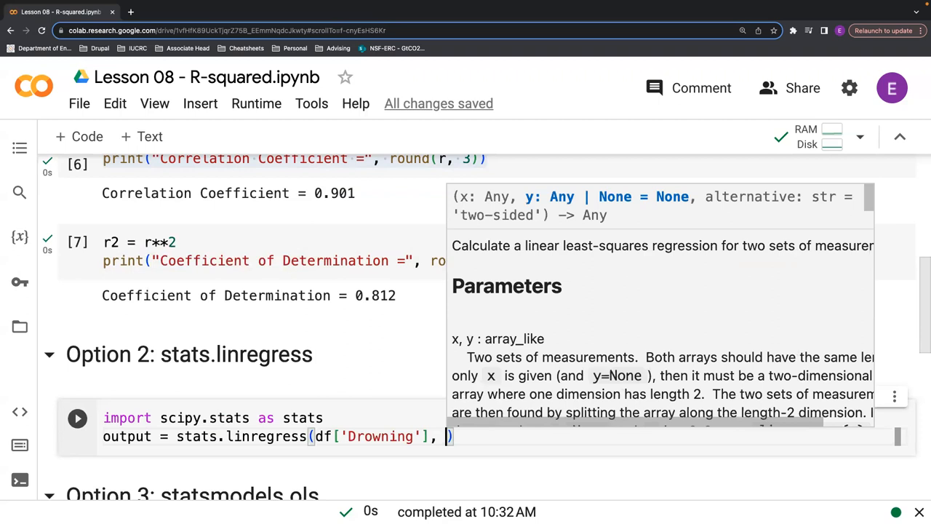
text(df[])
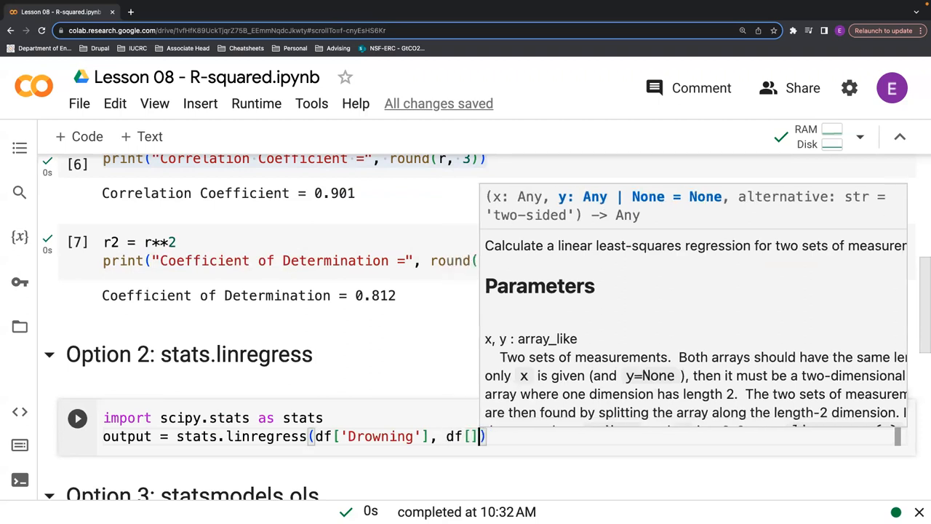
text(Nuclear')
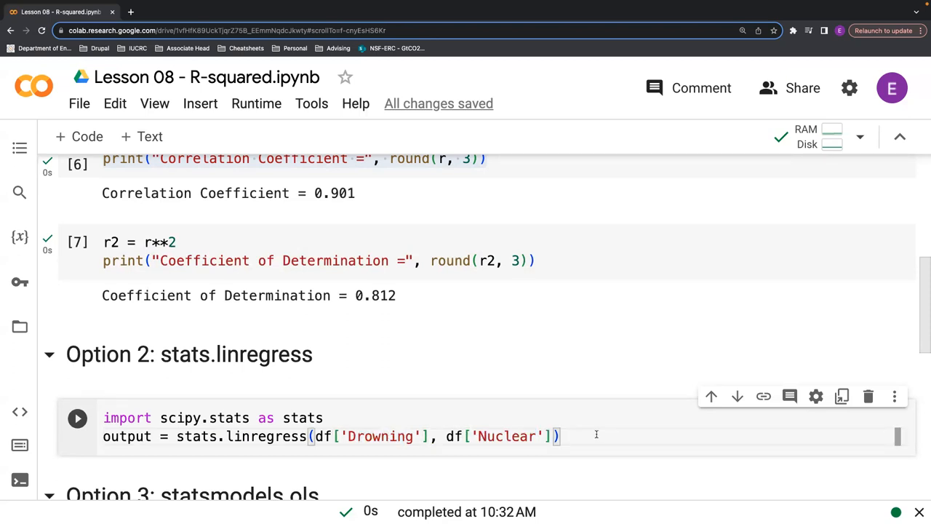
text(output)
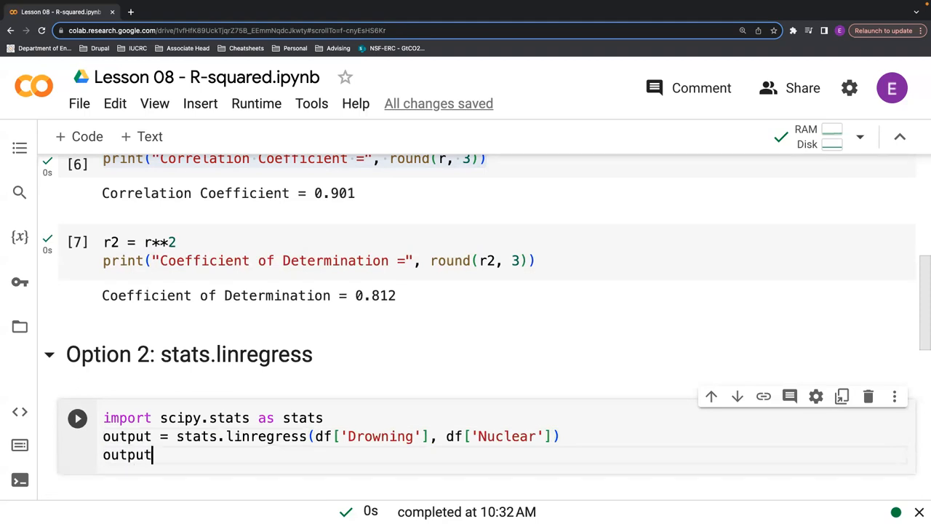
Run the linregress cell, highlight rvalue 0.9012 in the result, and add a code cell below
click(77, 418)
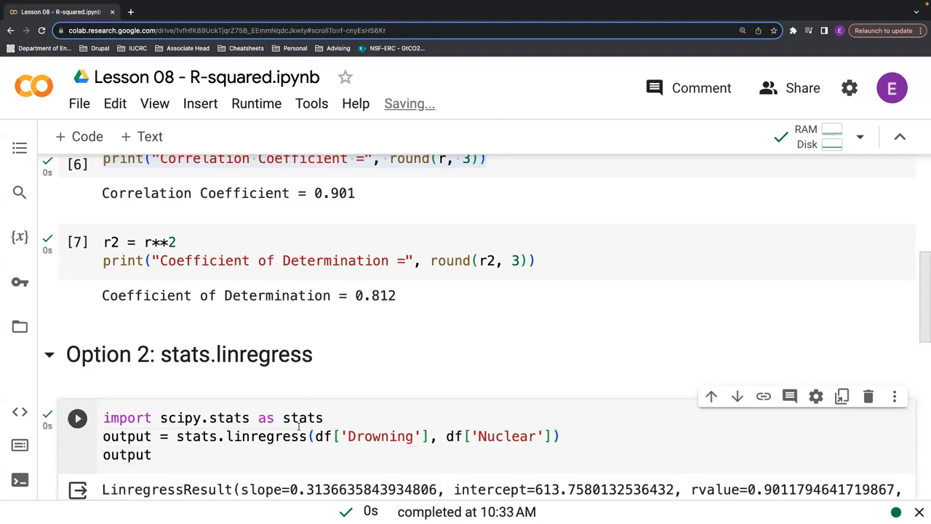
scroll(down, 3)
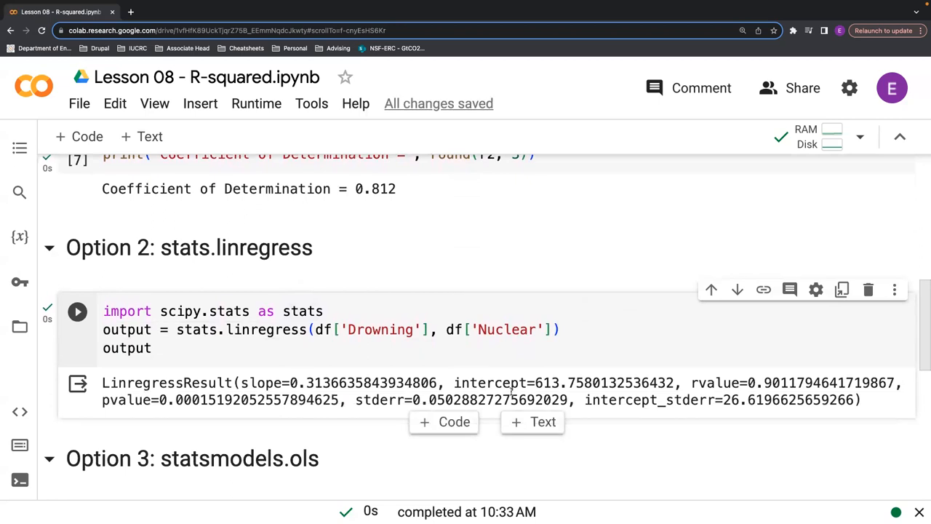
double_click(716, 382)
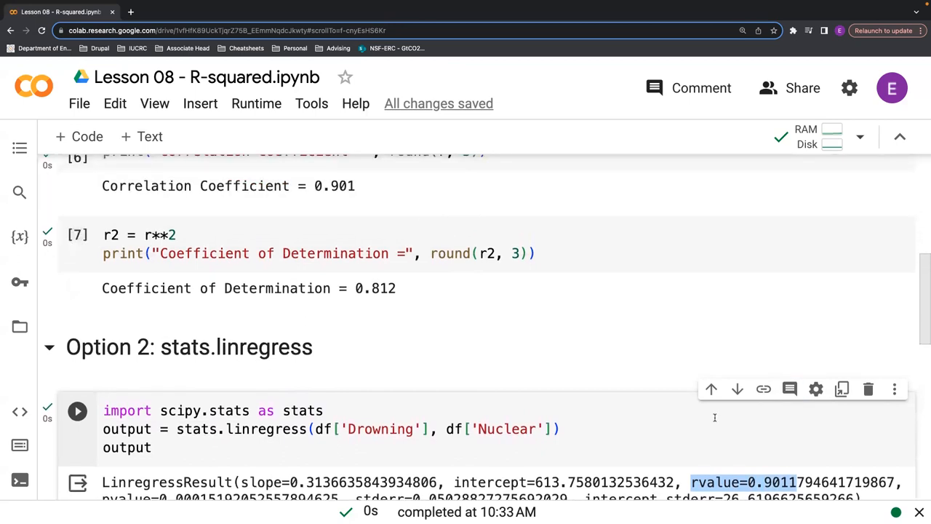
scroll(down, 3)
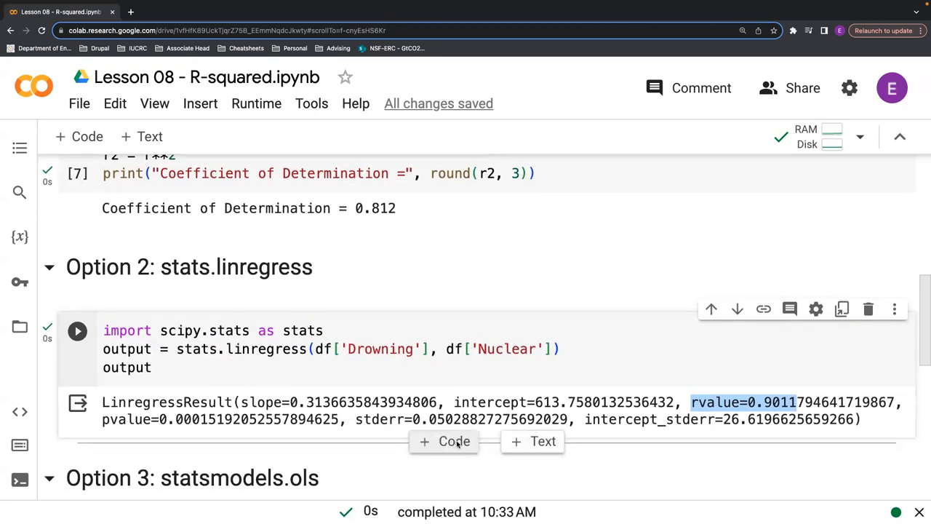
mouse_move(473, 460)
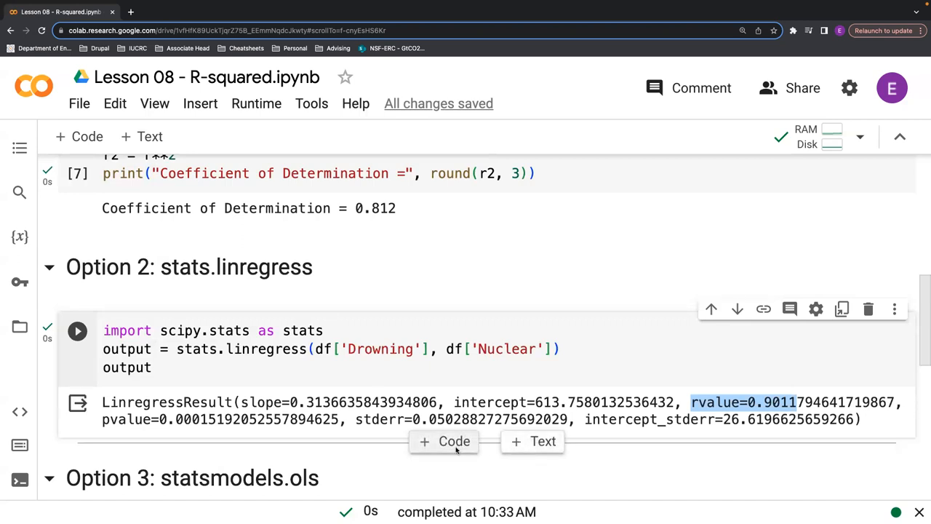
click(444, 441)
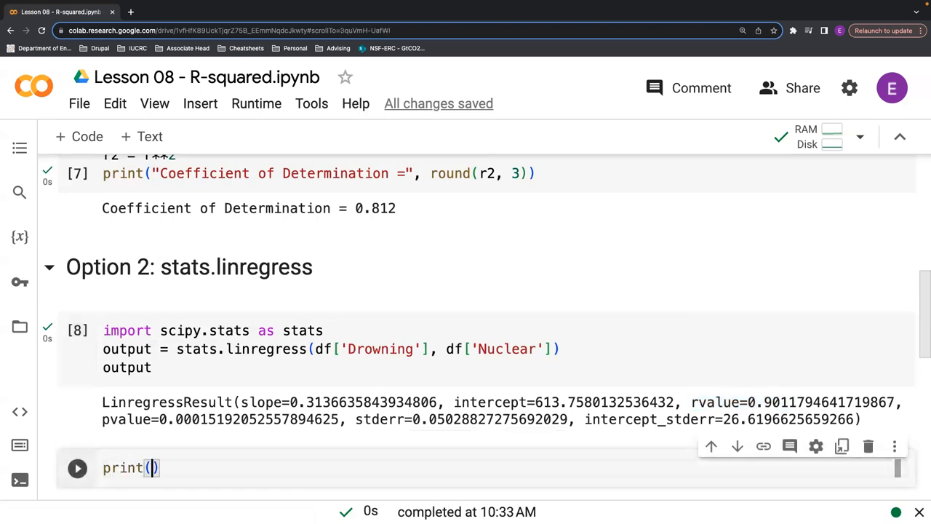
Print "R-squared =" round(output.rvalue**2, 3) giving 0.812, then move into the Option 3 cell
text("R-)
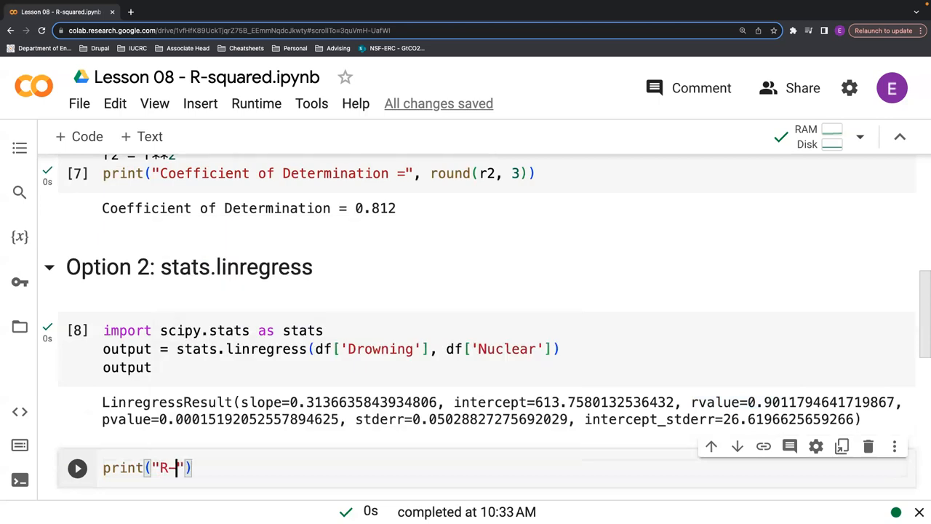
text(squared)
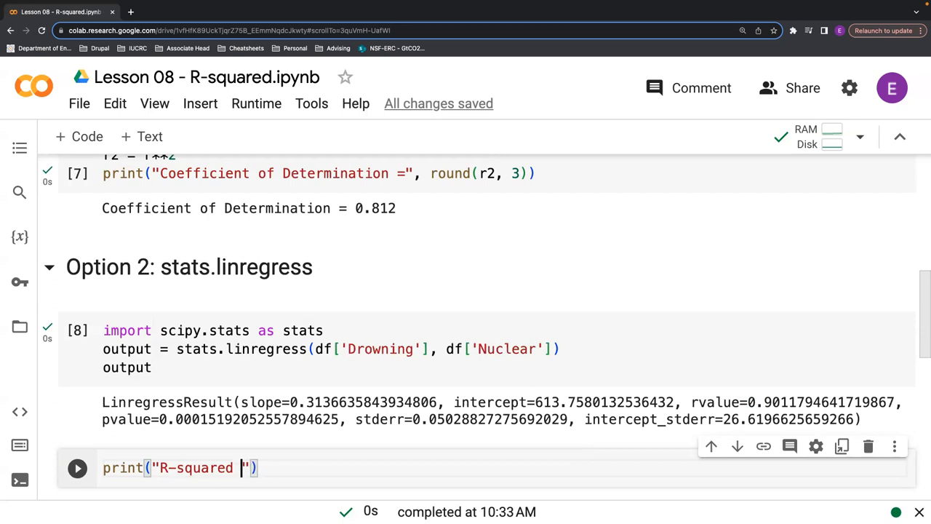
text(=", ou)
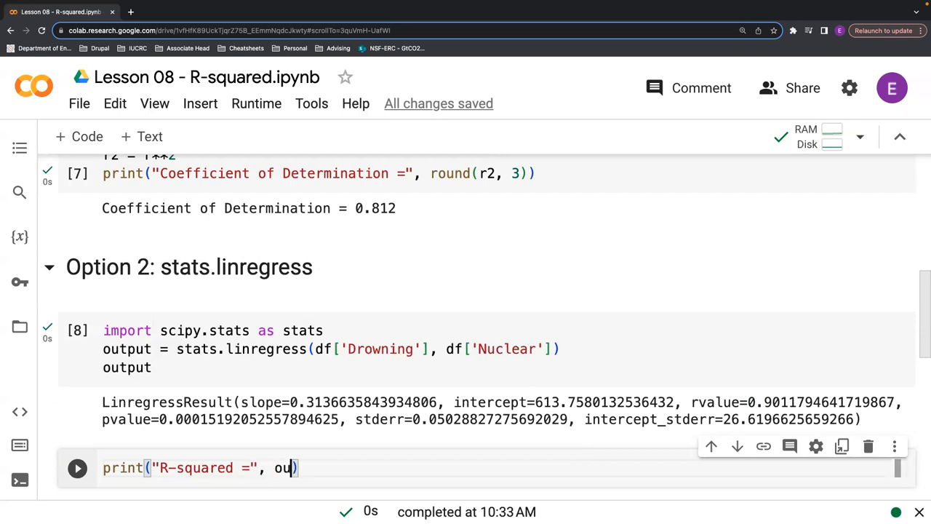
text(tput)
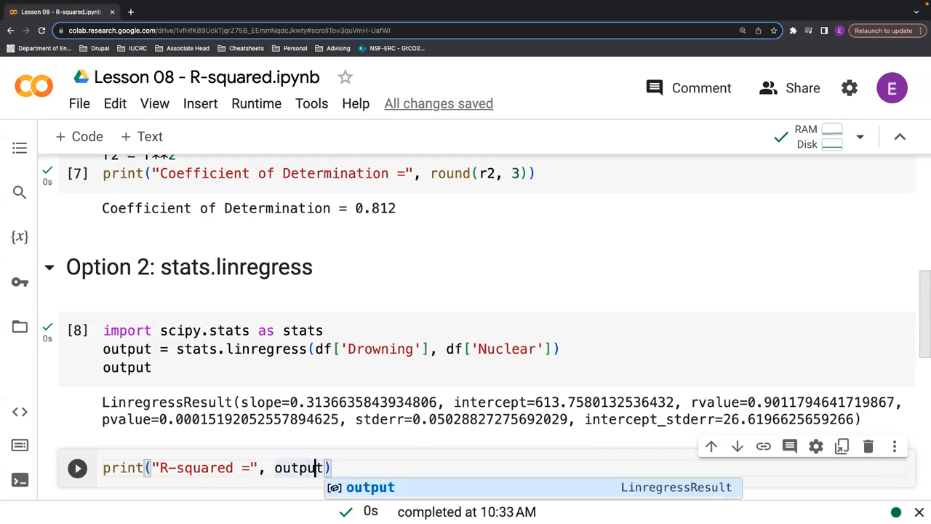
text(.rvalue**)
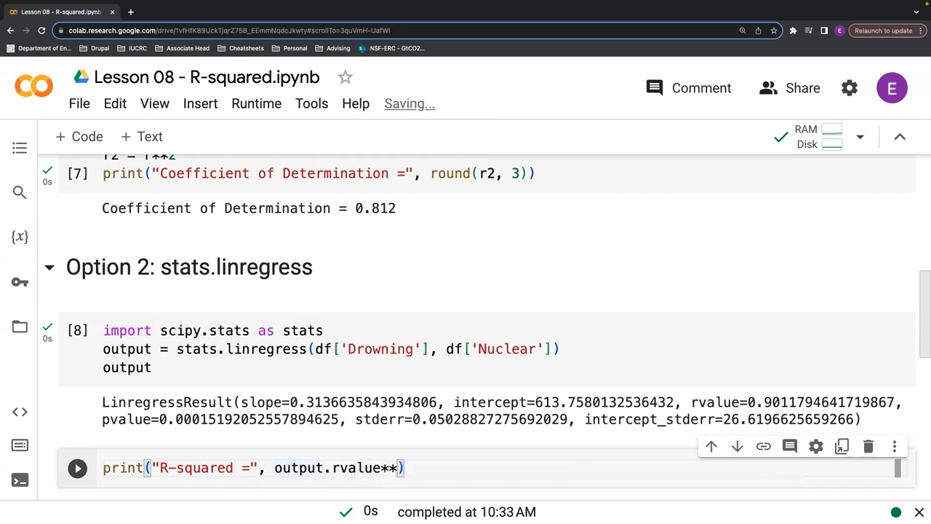
text(2)
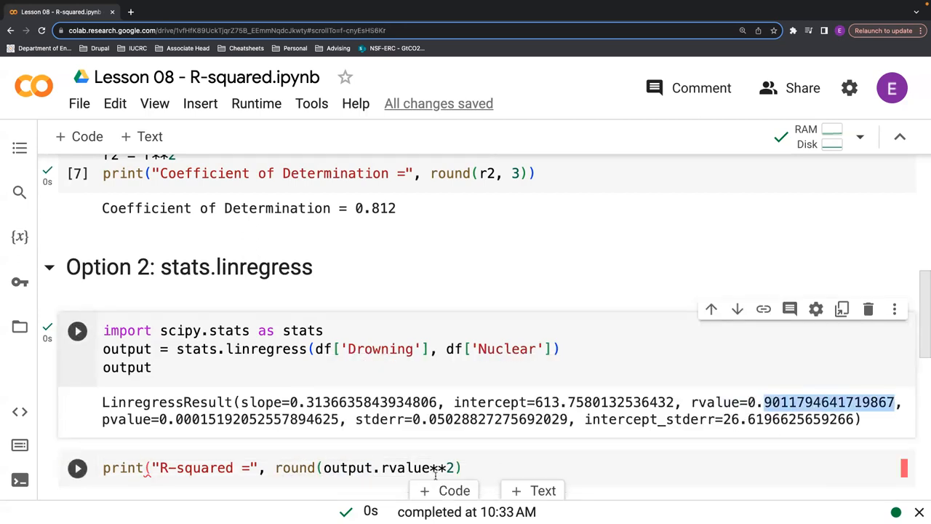
text(, 3))
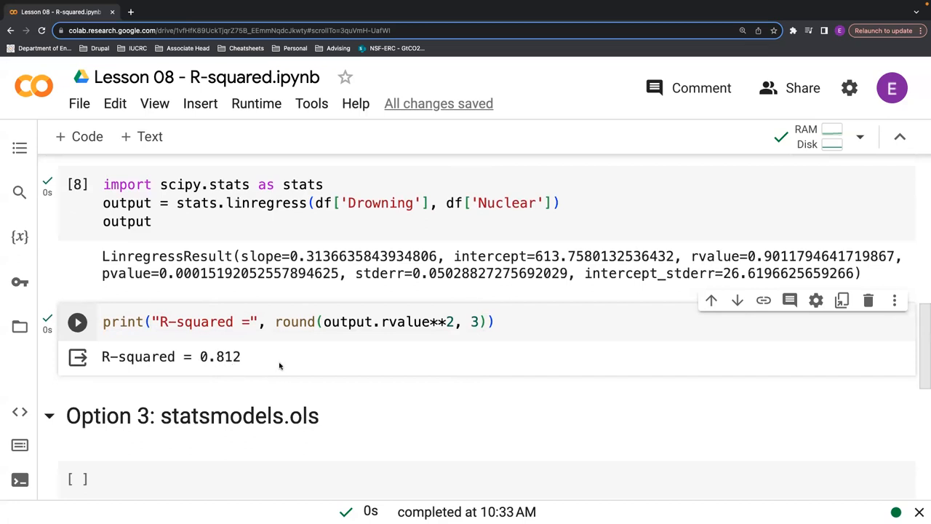
scroll(down, 3)
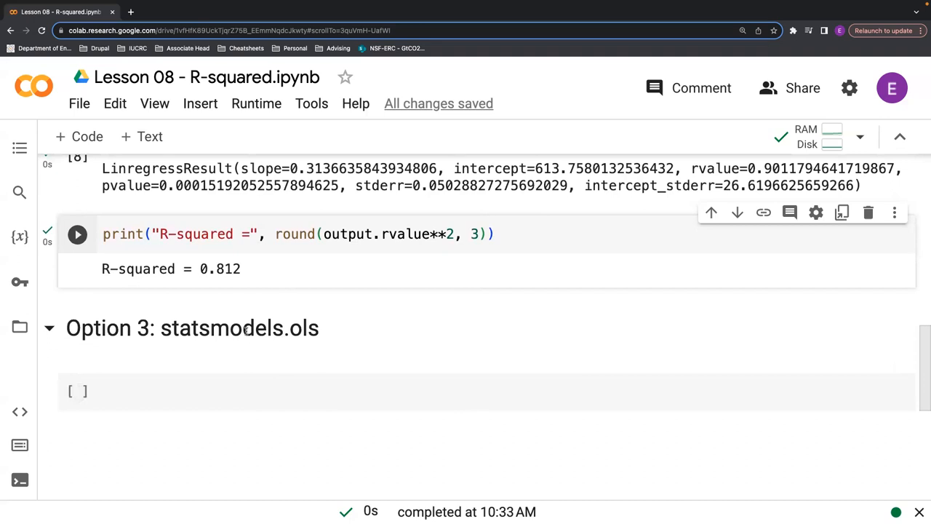
click(255, 393)
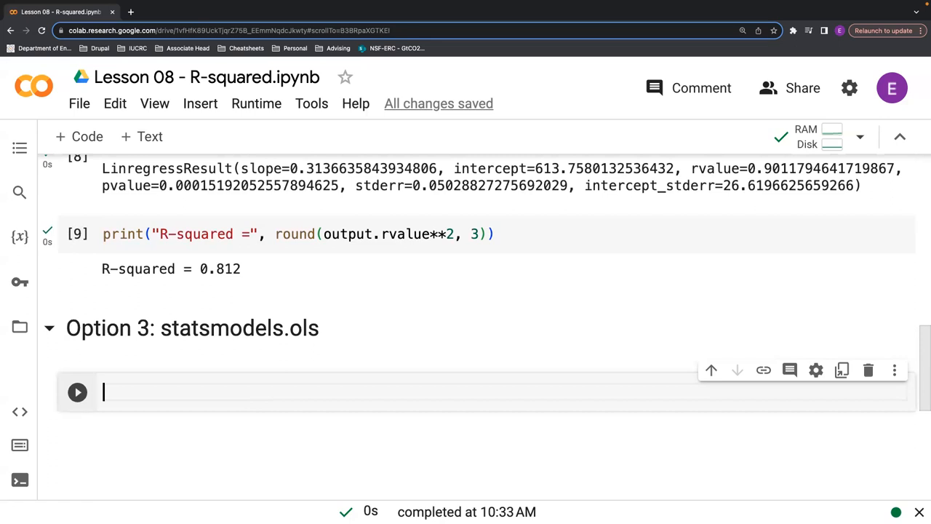
mouse_move(379, 390)
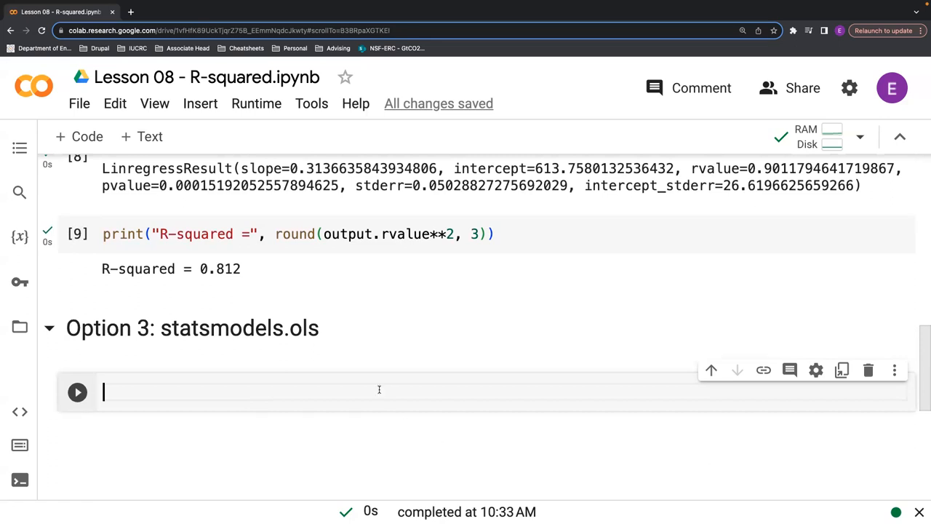
Import statsmodels.api as sm in the Option 3 cell
text(import st)
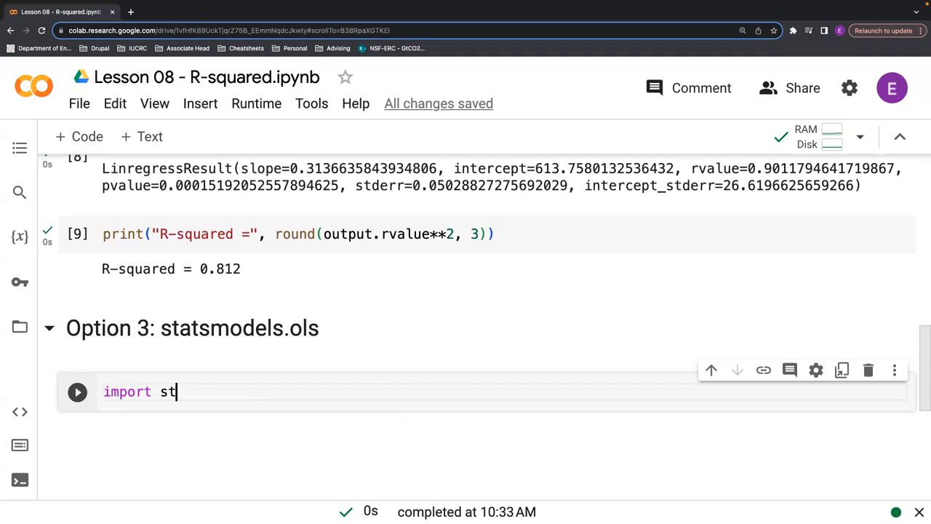
text(atsmodels.api)
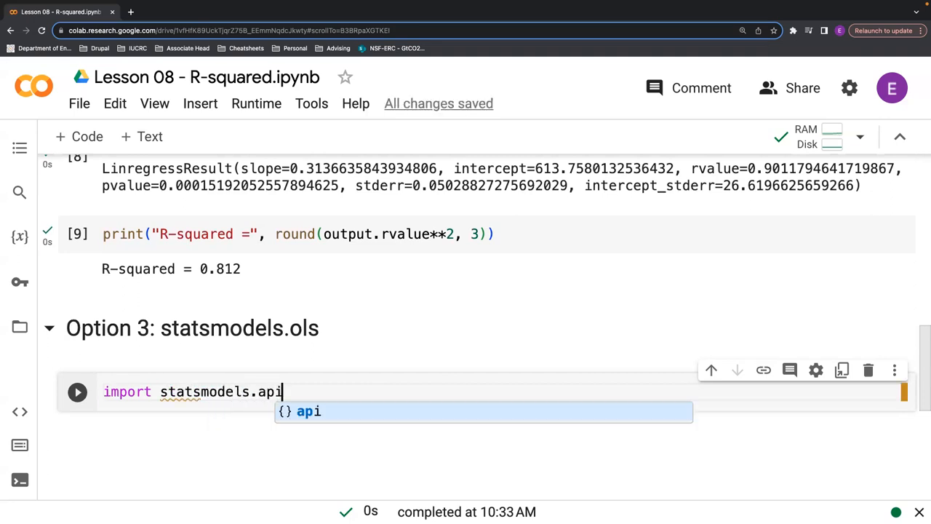
text(as)
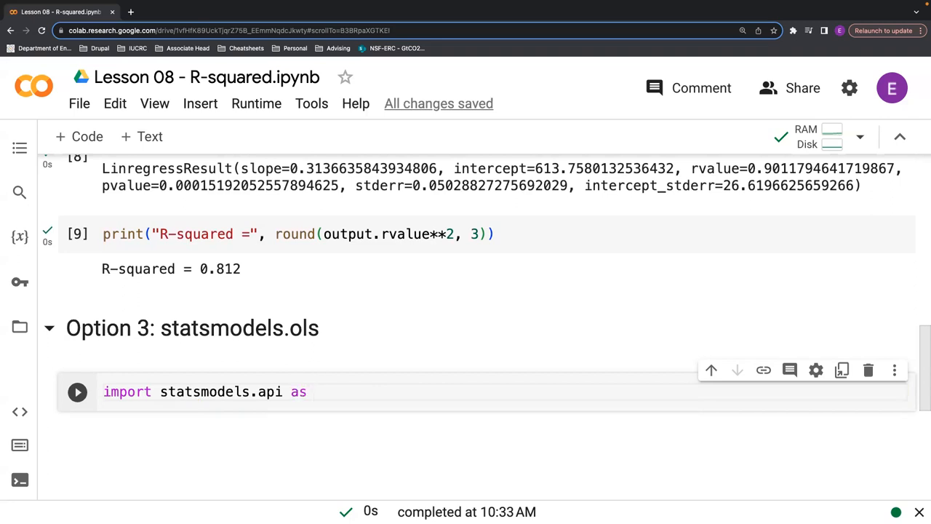
text(sm)
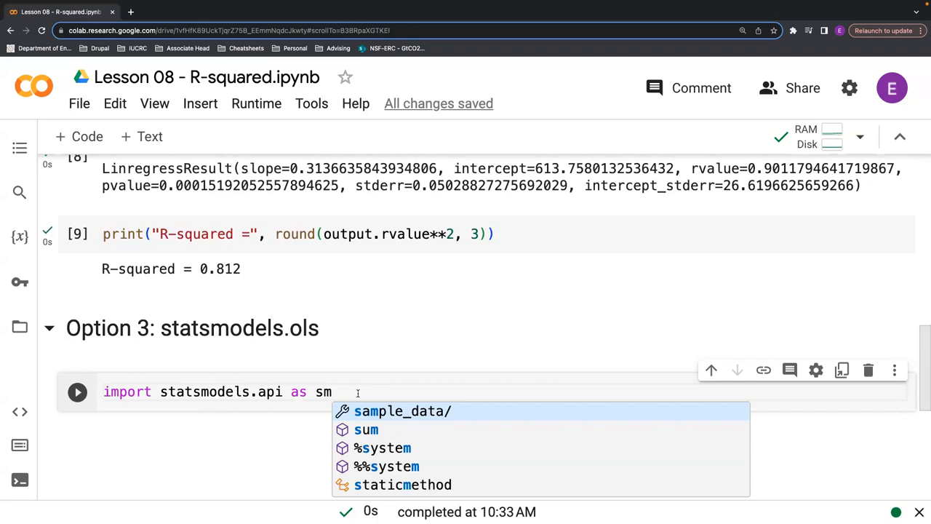
click(401, 411)
text(a)
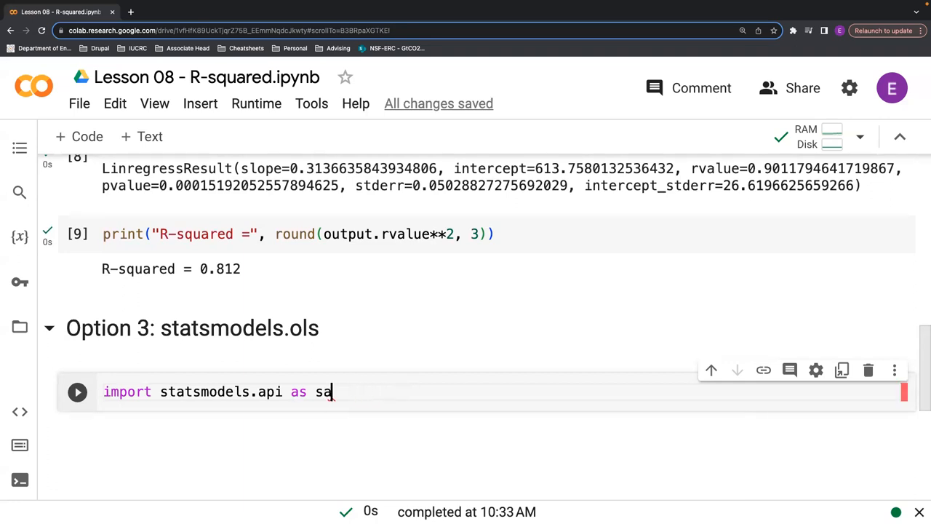
text(m)
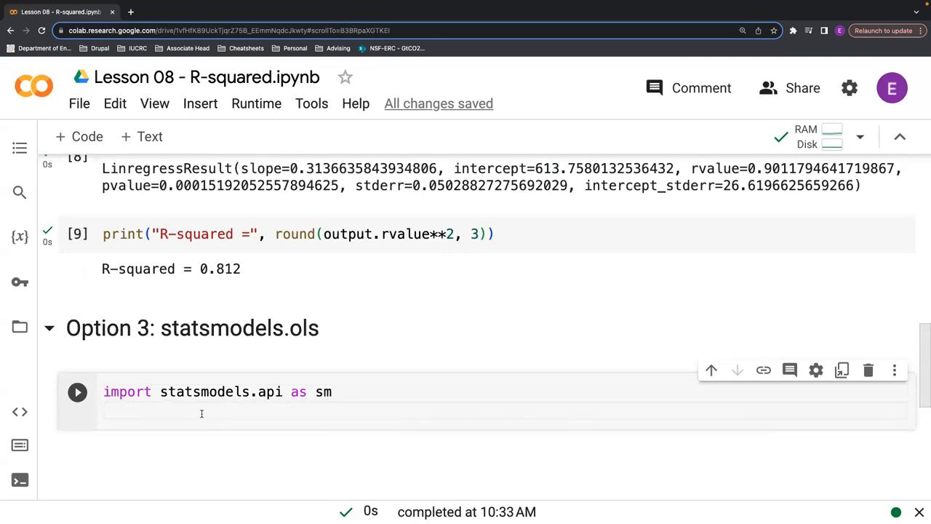
Assign X = df['Drowning'] and Y = df['Nuclear'] using autocomplete column names
text(X =)
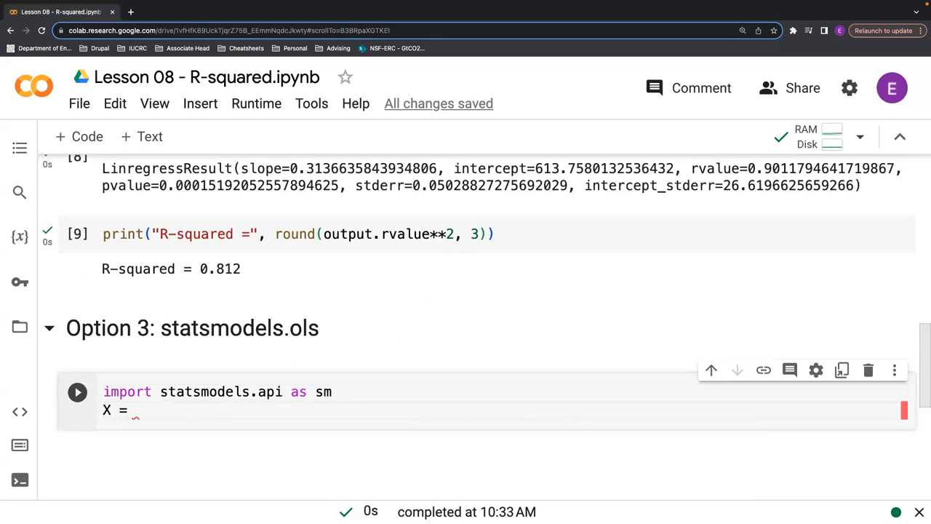
text(df[)
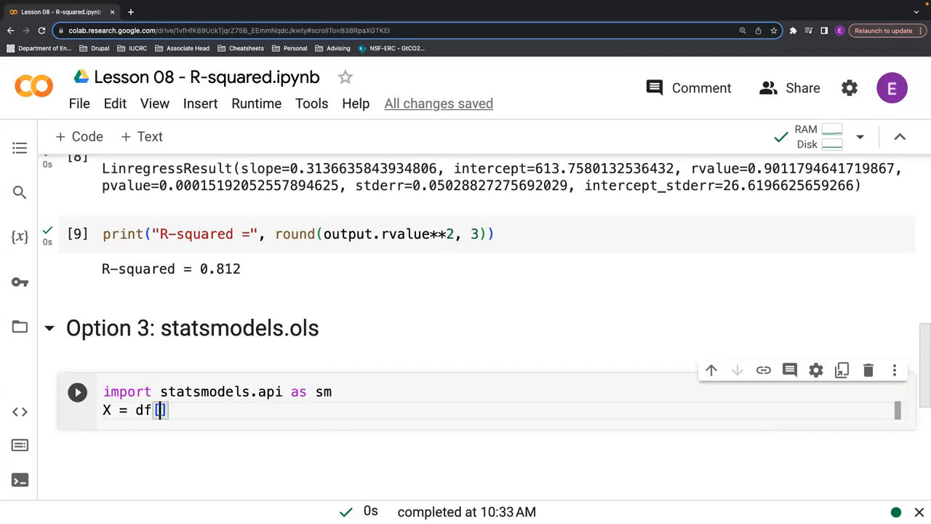
text('Drw')
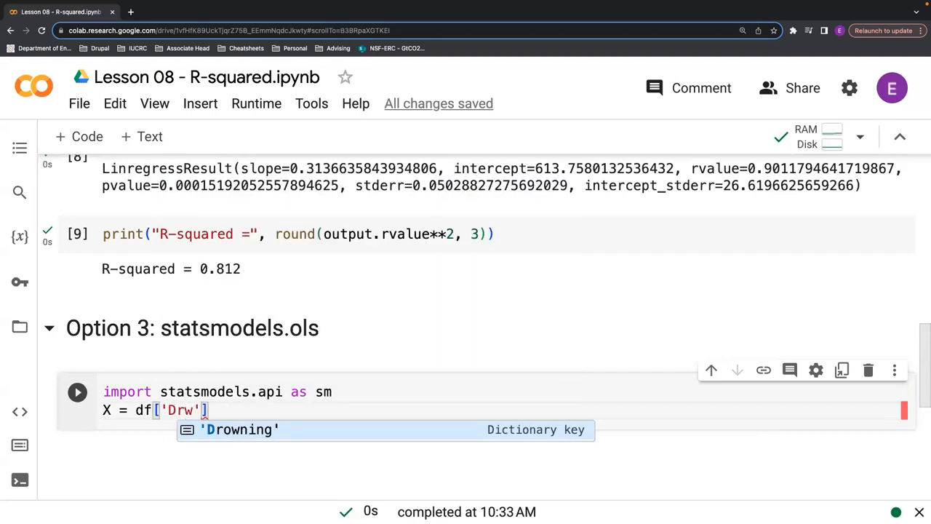
click(239, 430)
text(Y =)
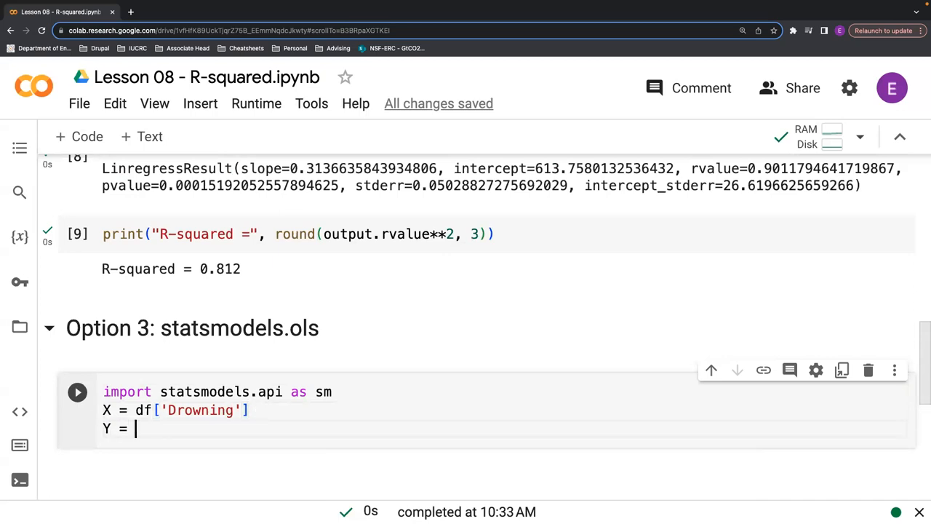
text(df[])
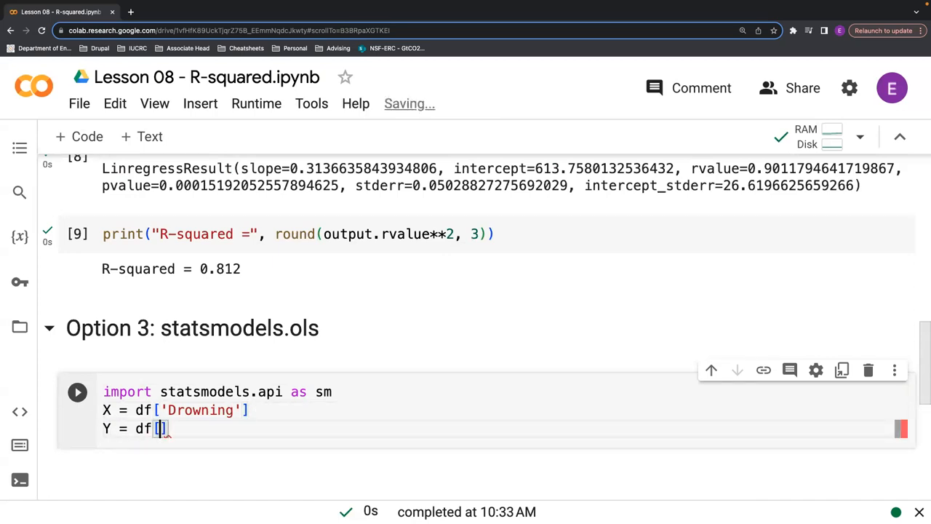
text('')
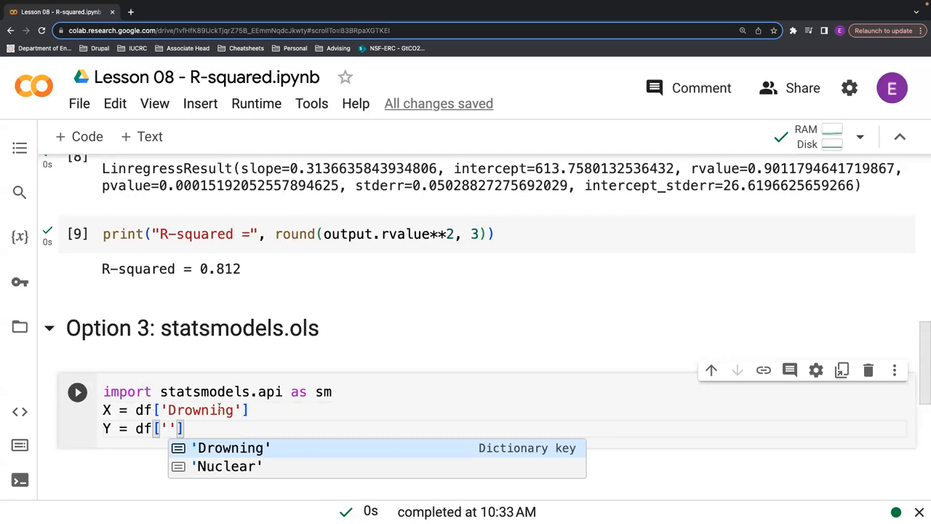
click(226, 466)
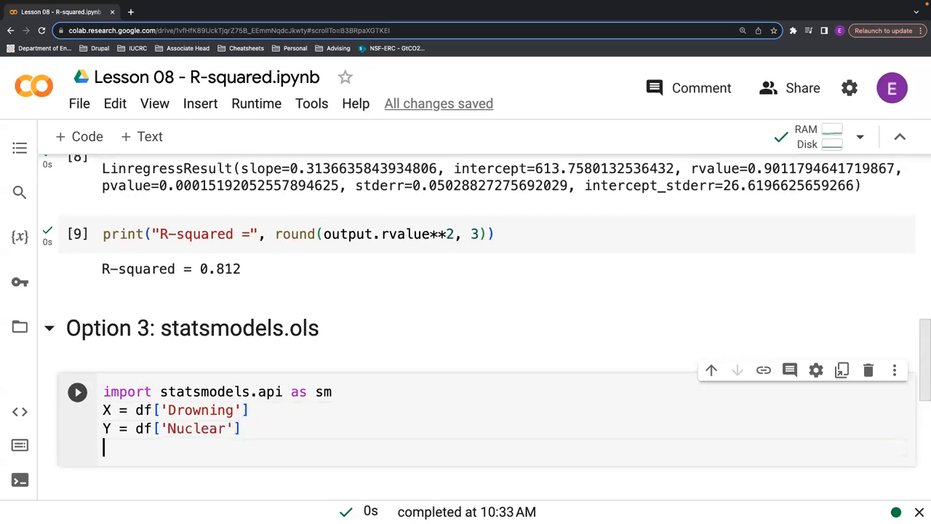
Build mod = sm.OLS(Y, X, hasconst=True)
text(mod =)
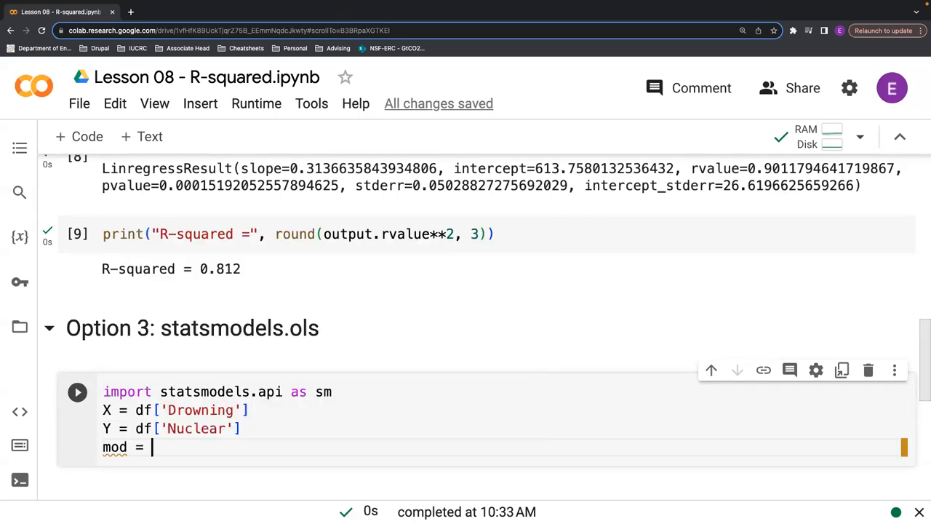
text(sm.)
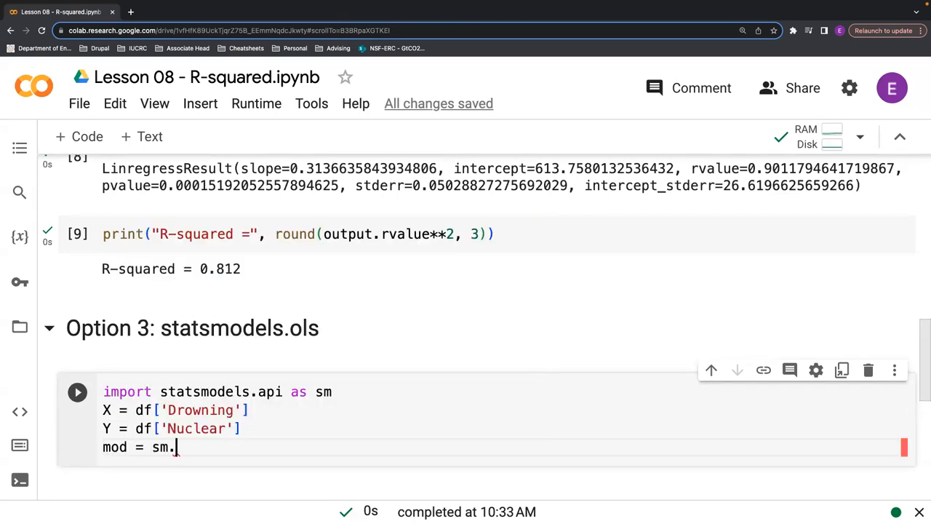
text(OLS()
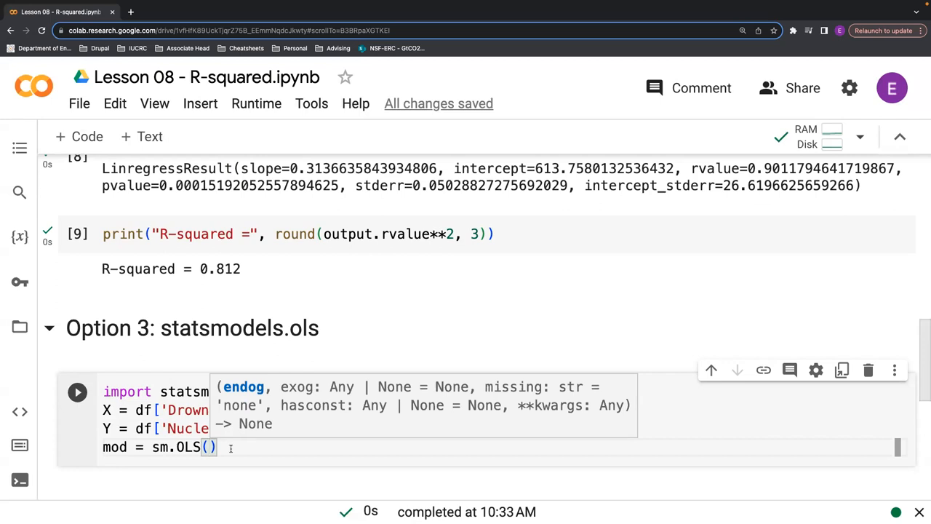
text(Y, X)
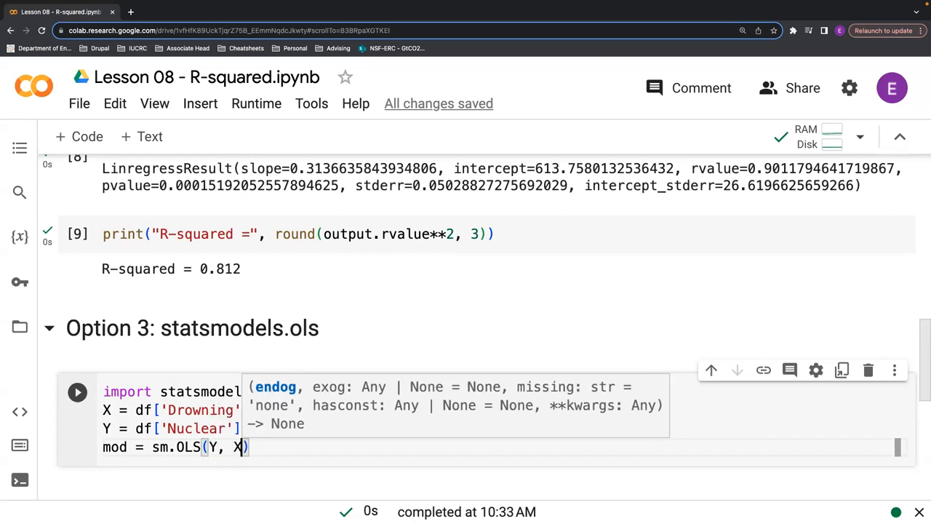
text(,)
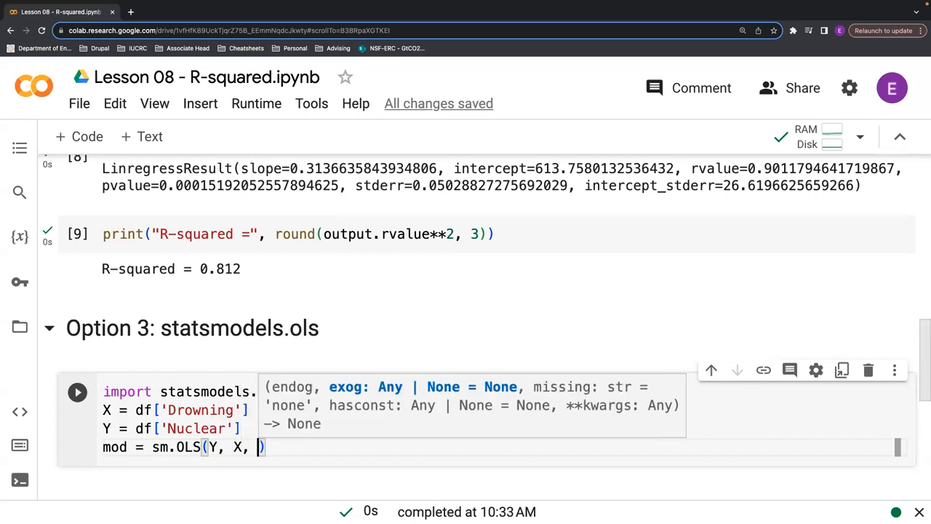
text(hasconst)
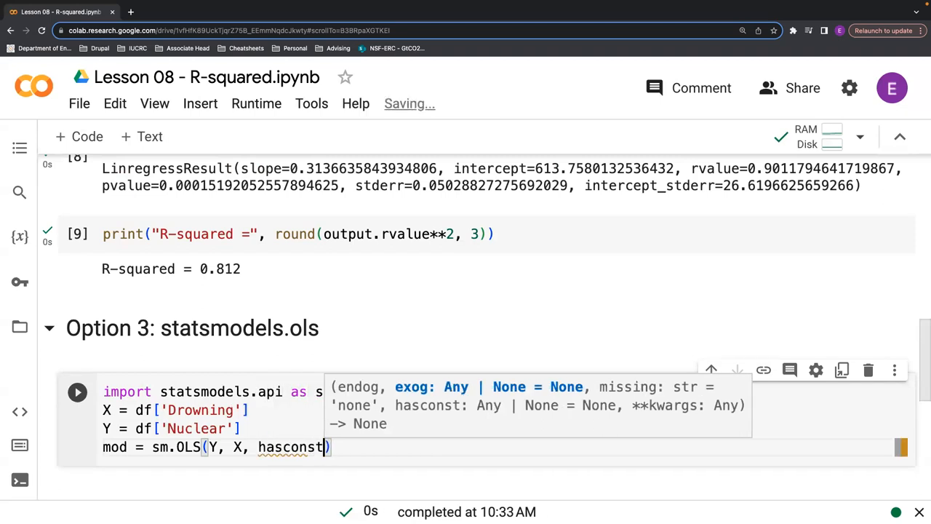
text(=T)
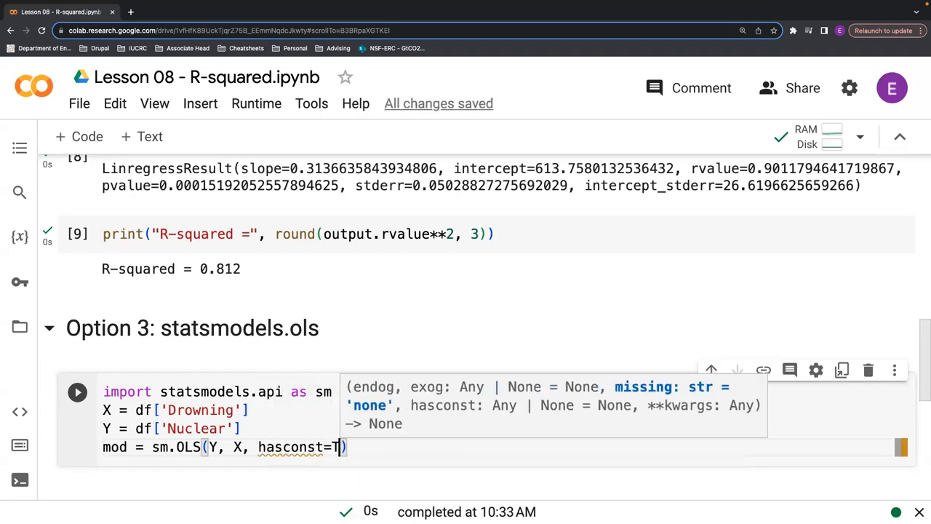
text(rue)
text(res =)
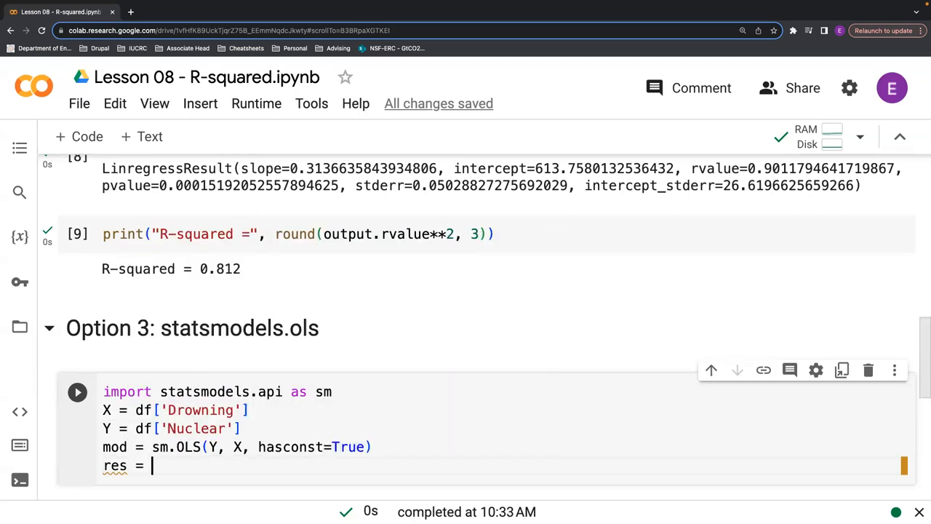
Fit the model with res = mod.fit() and print(res.summary())
text(mod.fit()
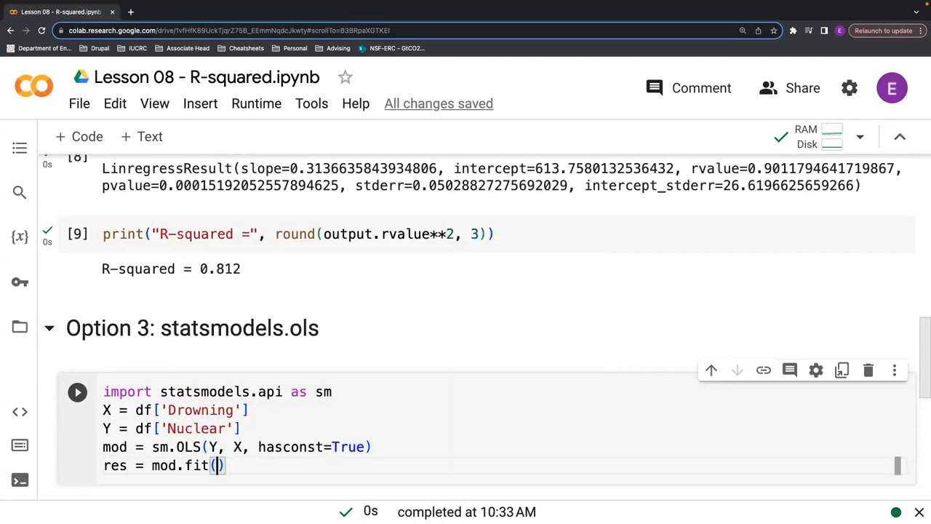
text(print)
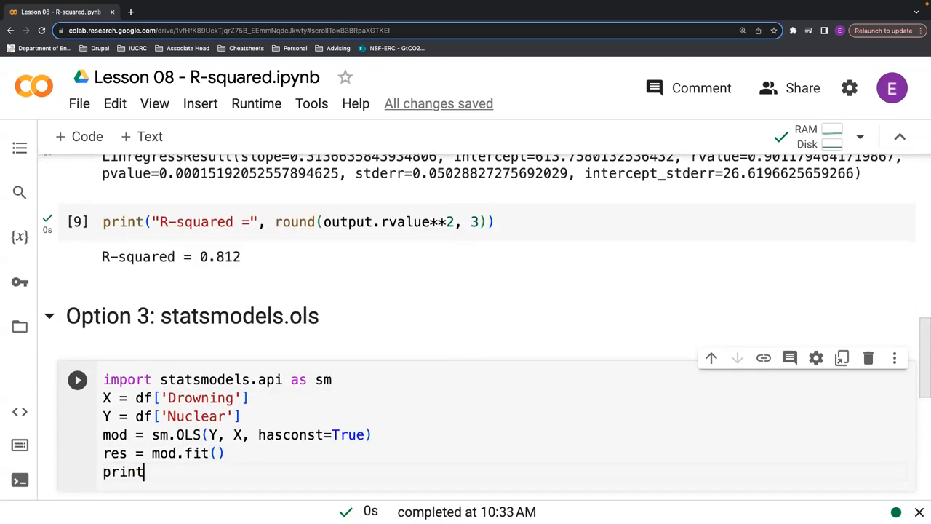
text((res.)
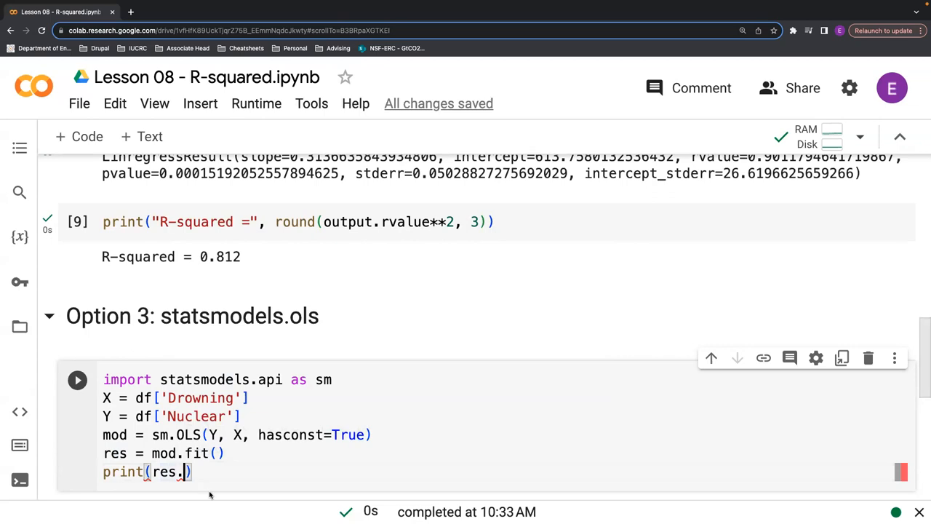
text(summary)
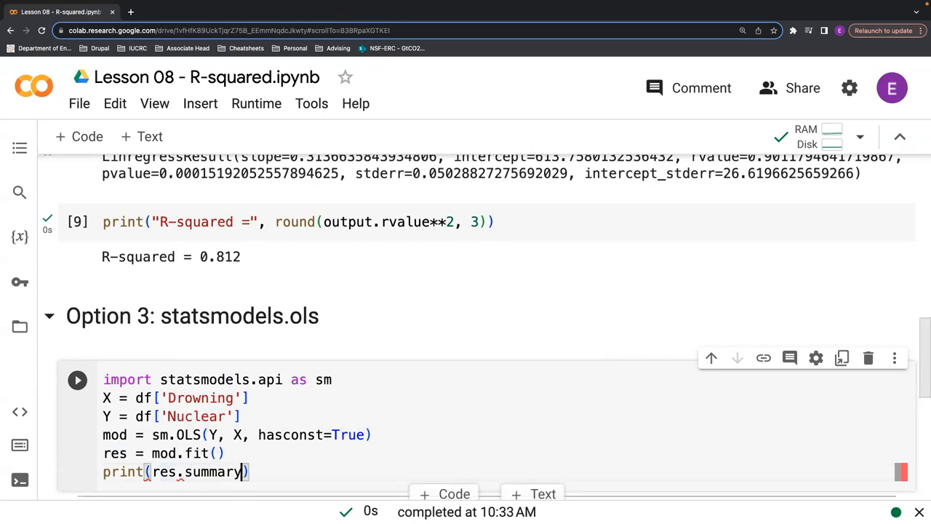
text(())
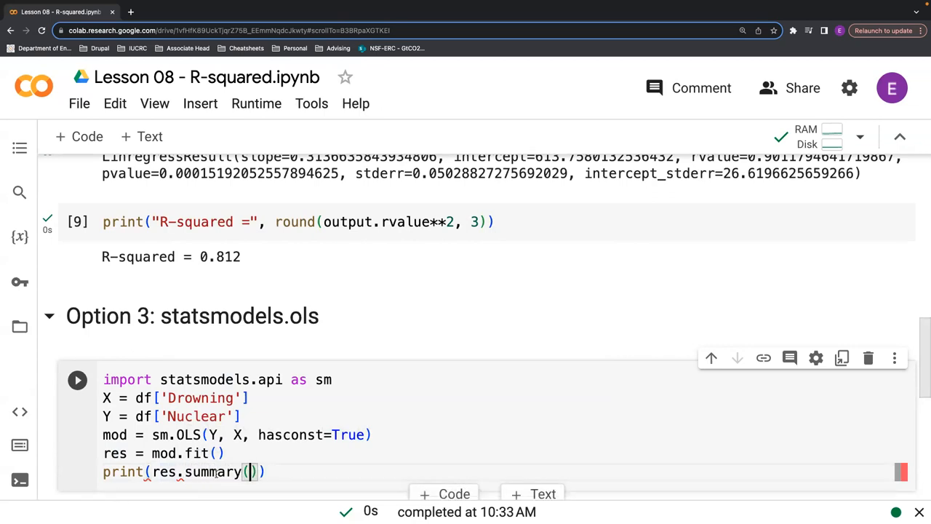
scroll(up, 3)
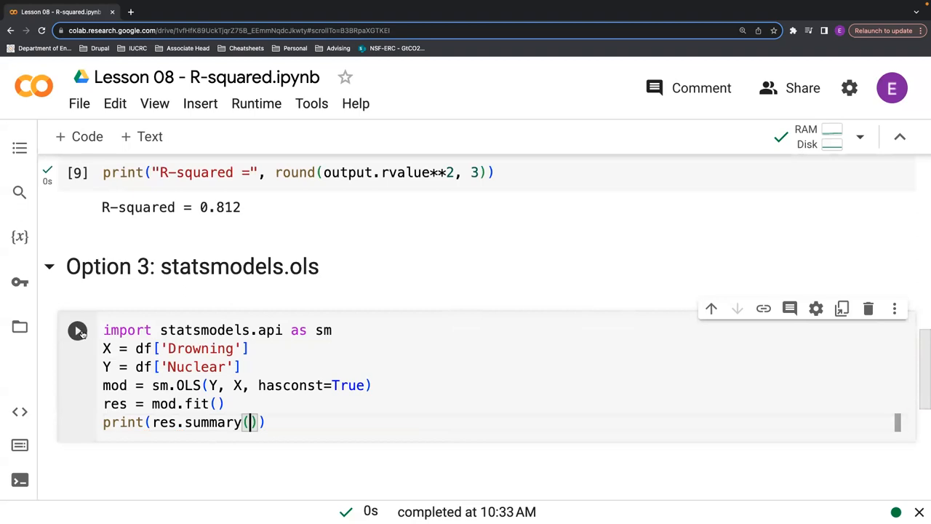
Run the statsmodels cell and review the OLS summary showing R-squared -10.285 and Drowning 1.4644
click(78, 329)
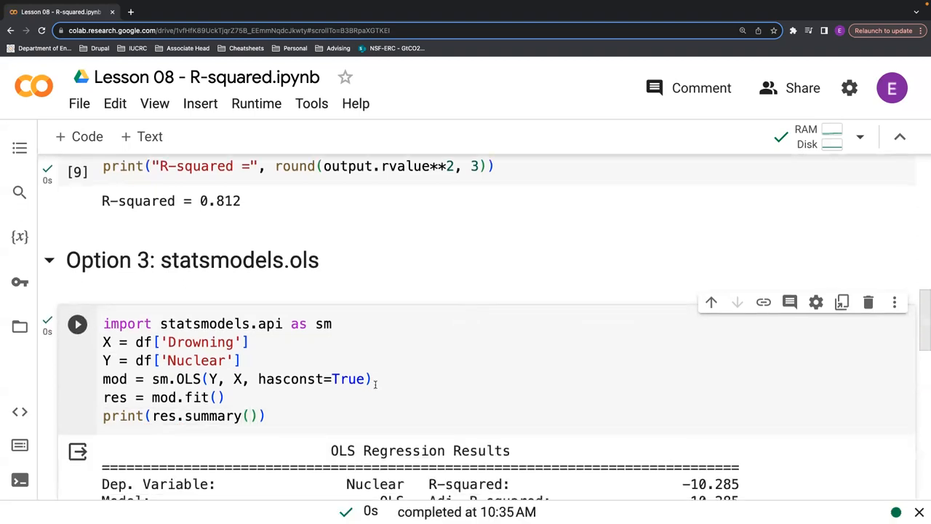
scroll(down, 3)
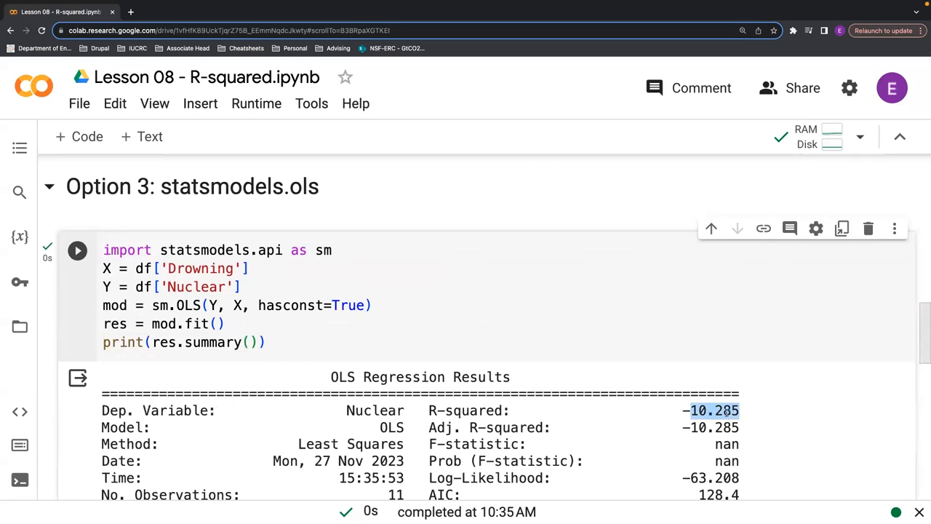
scroll(down, 3)
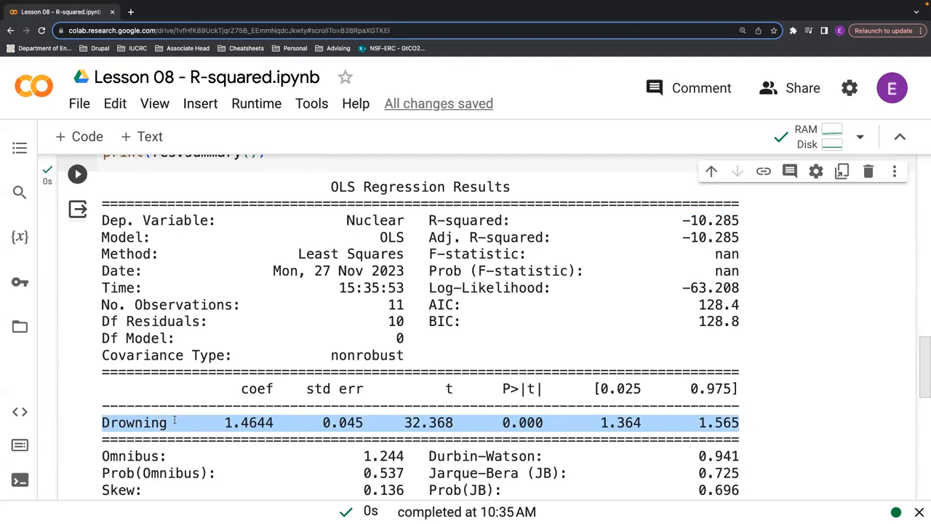
scroll(down, 3)
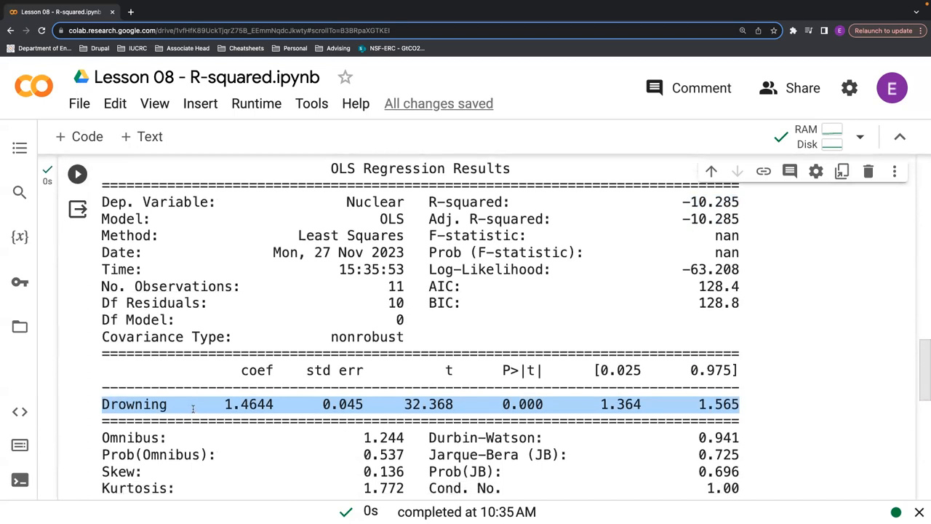
scroll(up, 3)
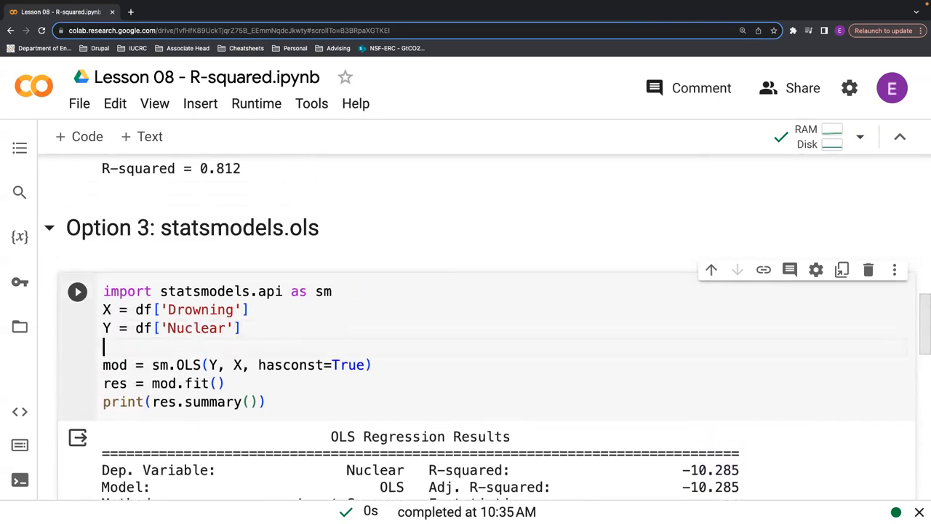
Insert X = sm.add_constant(X) before the OLS model line
text(X =)
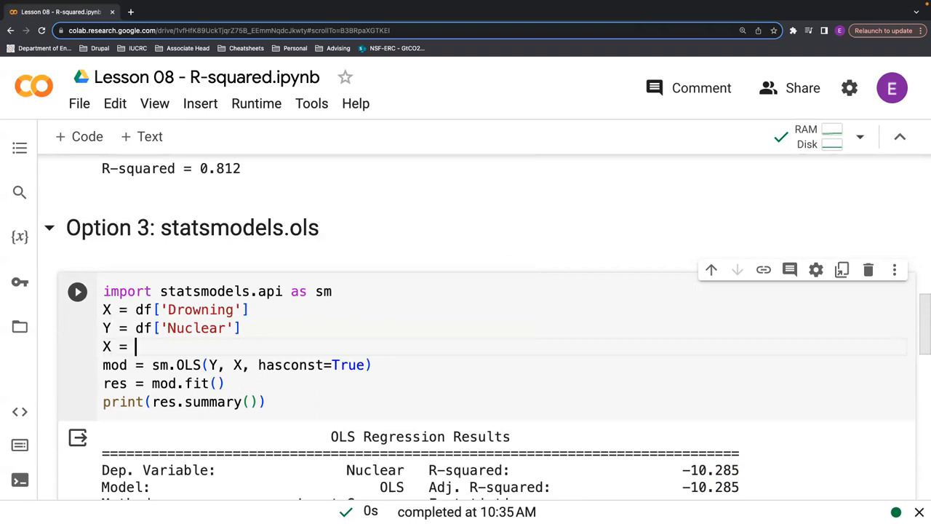
text(sm.)
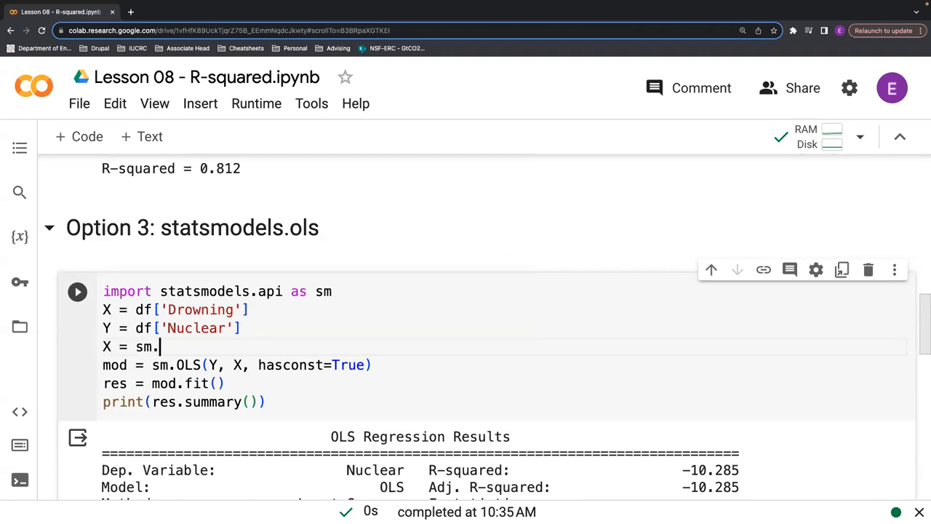
text(add_)
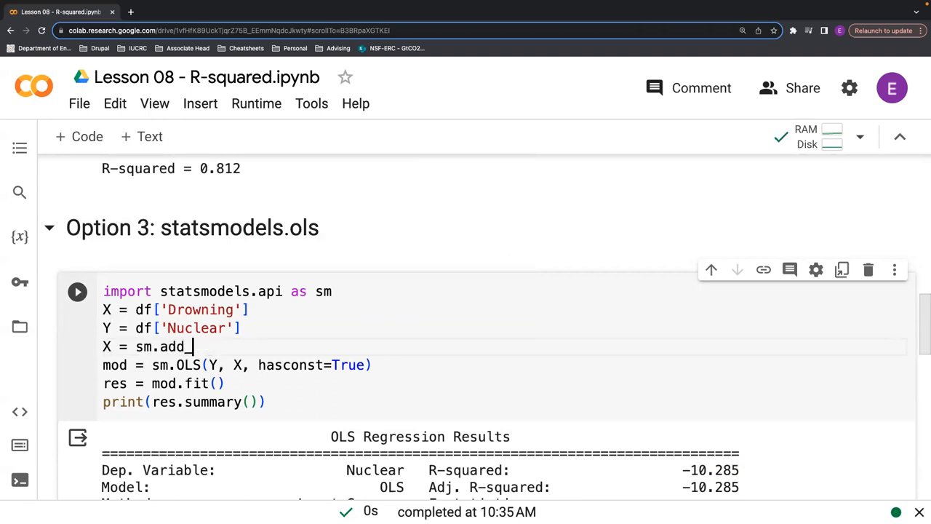
text(constant)
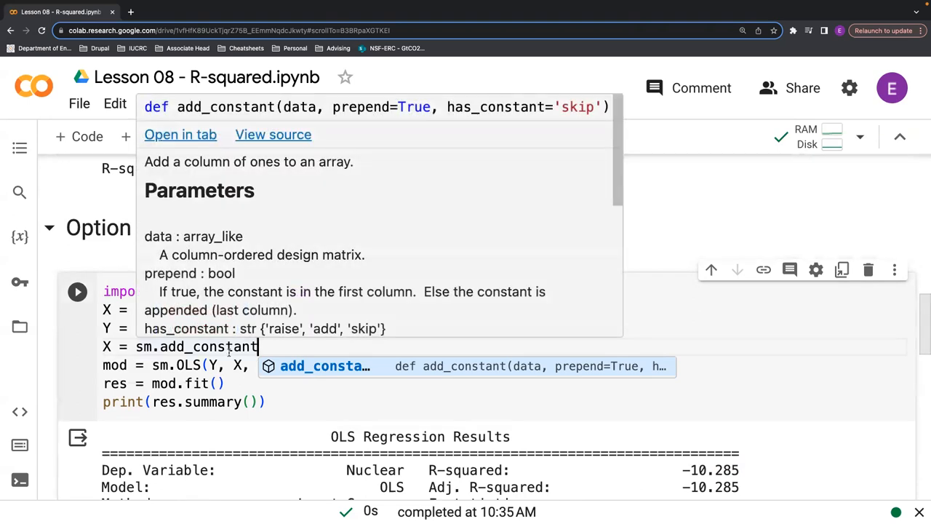
text((X))
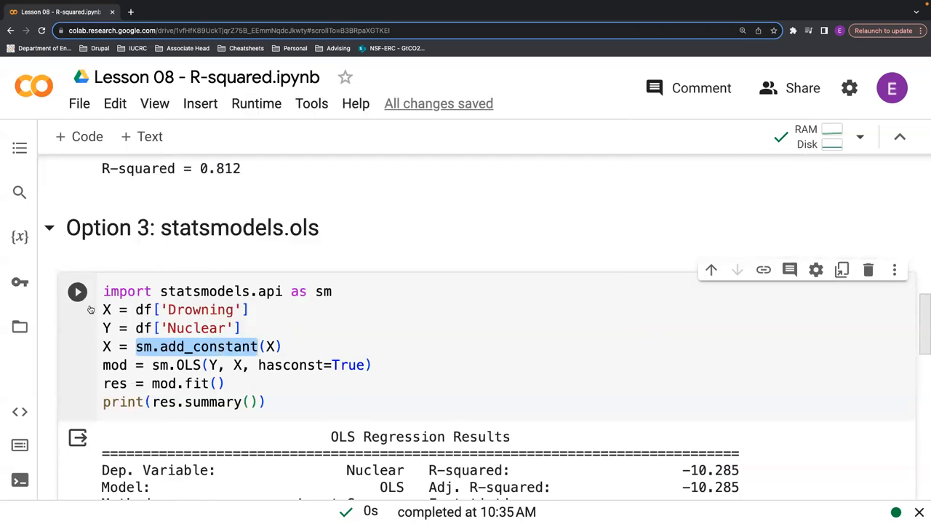
Rerun the cell so the summary reports R-squared 0.812 and highlight the const coefficient 613.7580
click(77, 291)
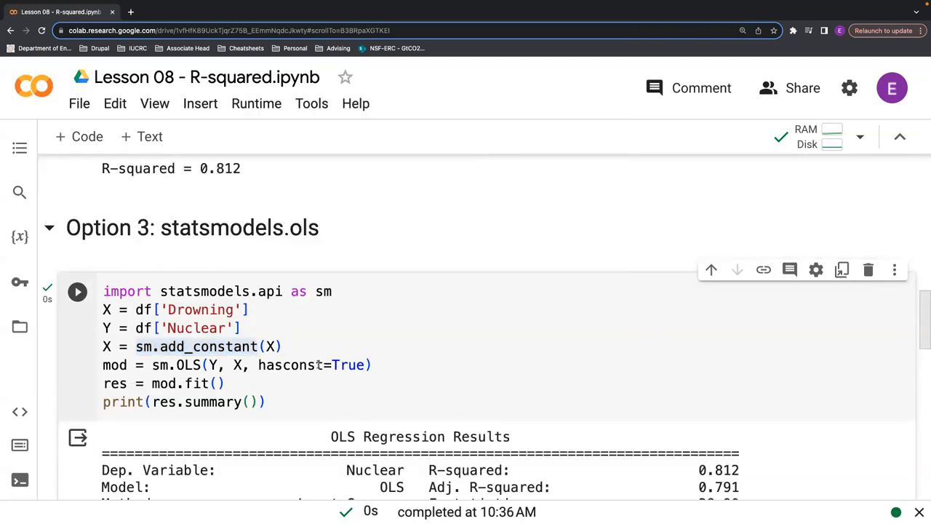
scroll(down, 3)
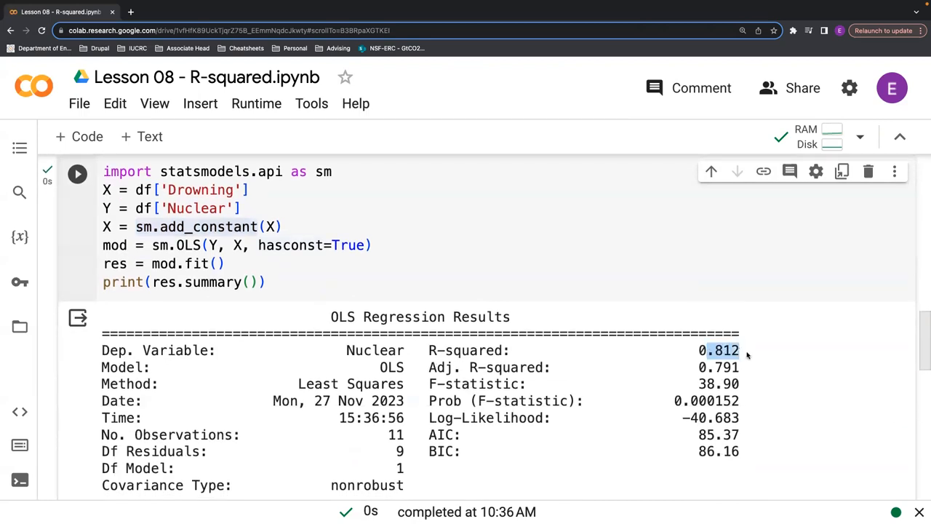
mouse_move(745, 356)
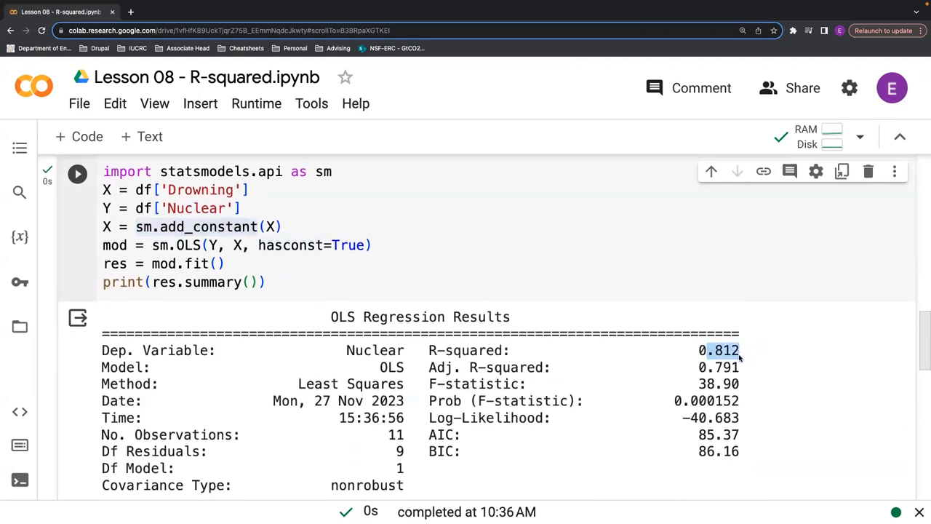
scroll(down, 3)
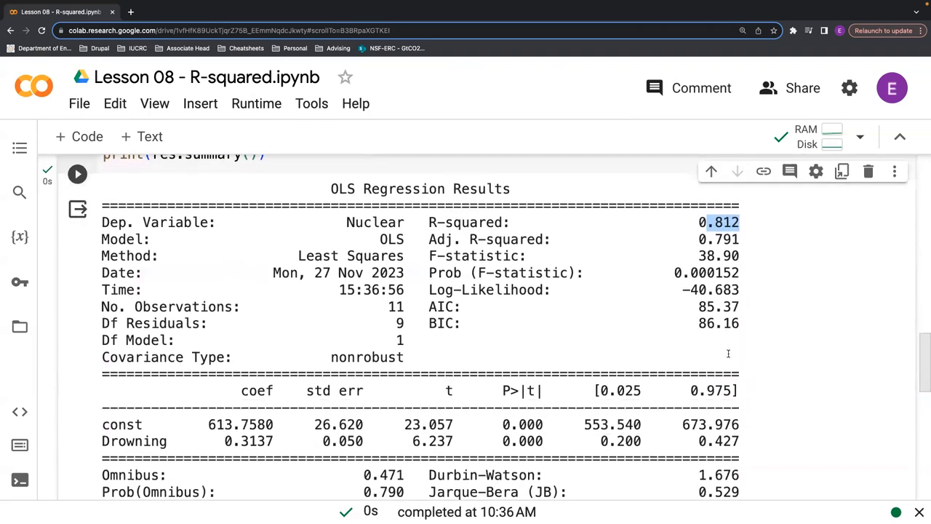
scroll(down, 3)
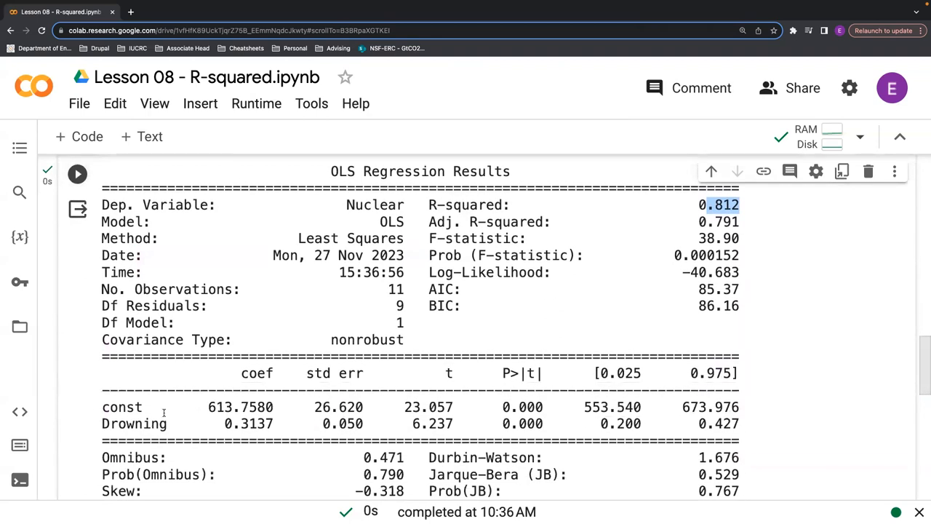
double_click(122, 407)
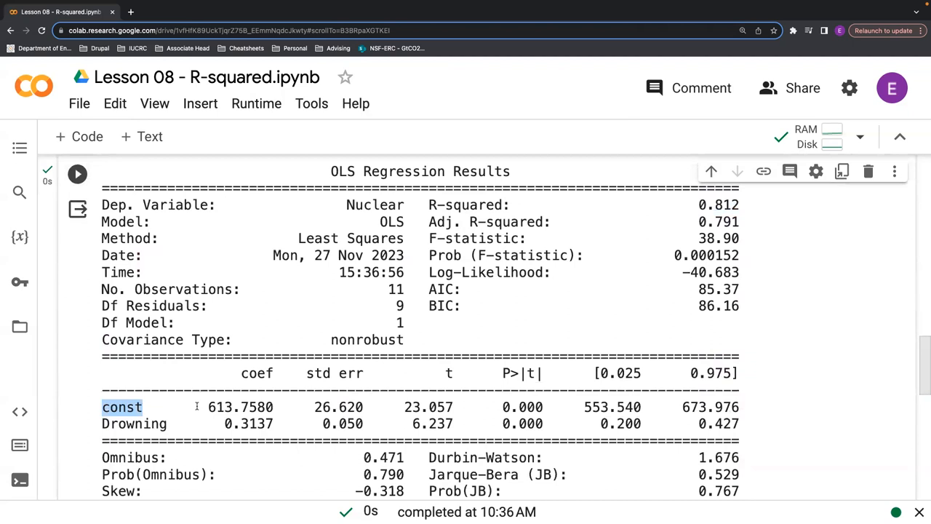
scroll(up, 3)
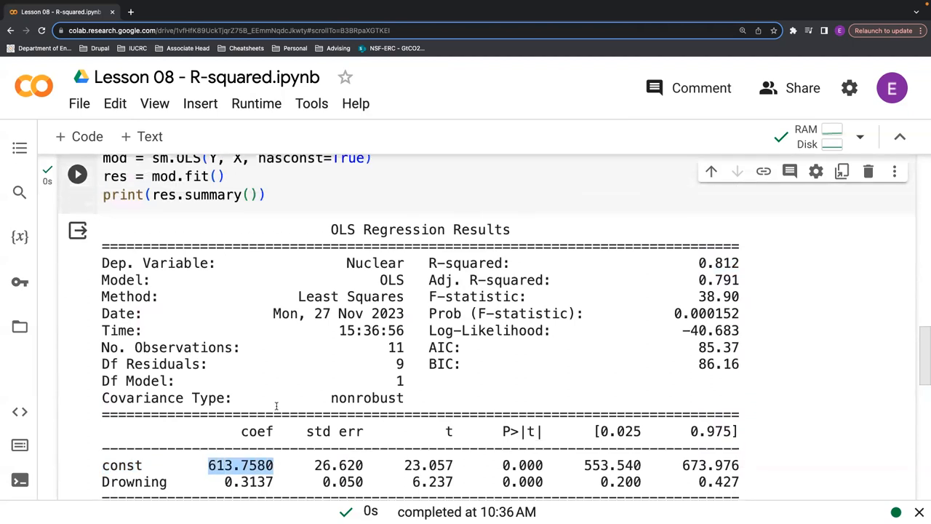
scroll(down, 3)
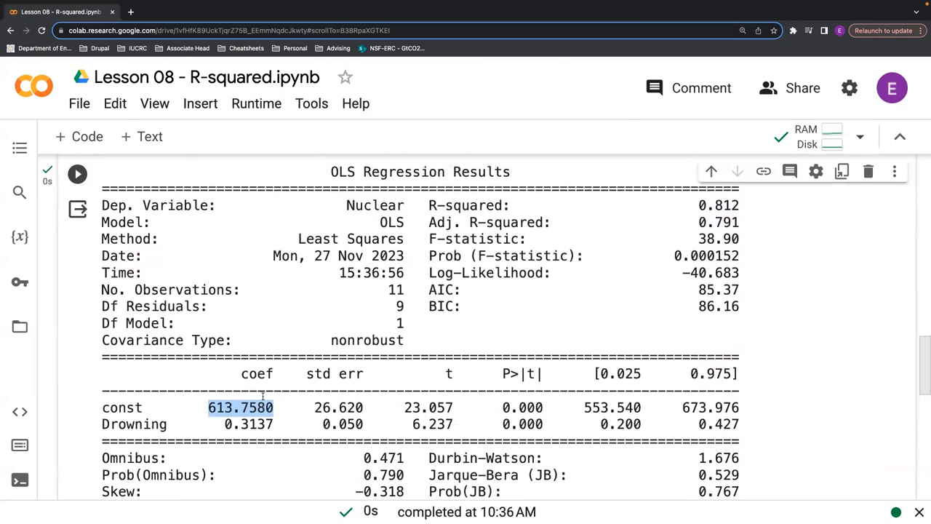
scroll(up, 3)
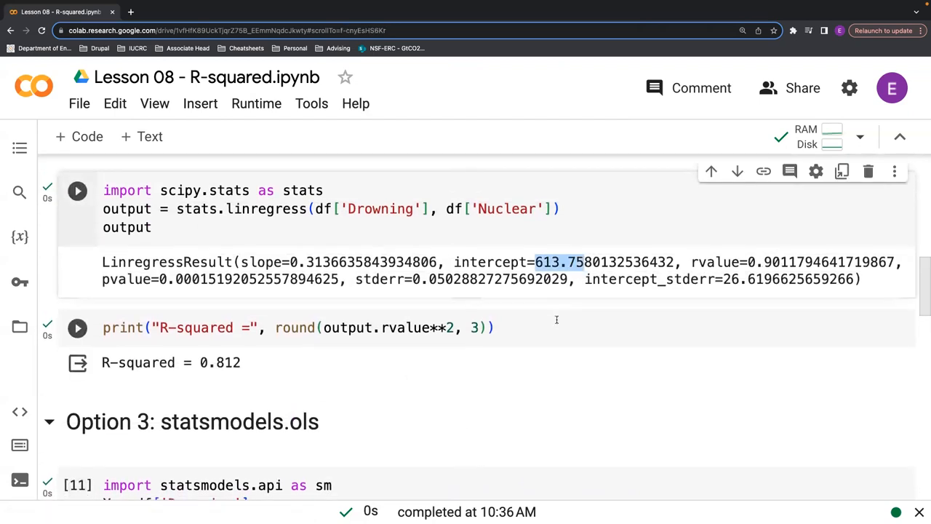
scroll(down, 3)
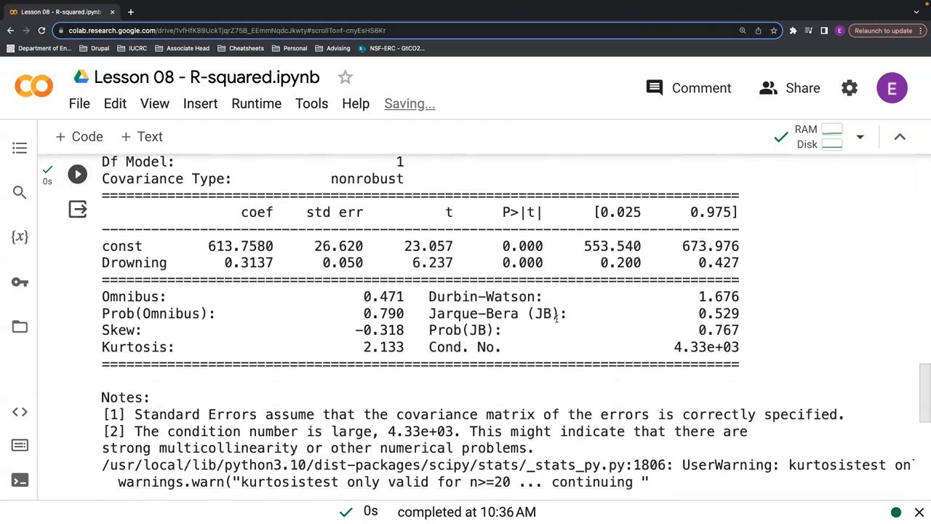
scroll(up, 3)
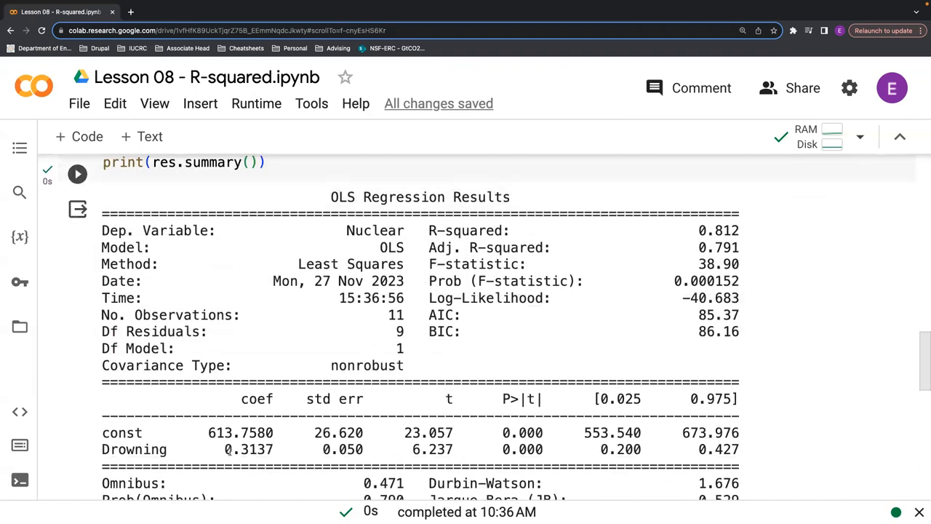
double_click(248, 448)
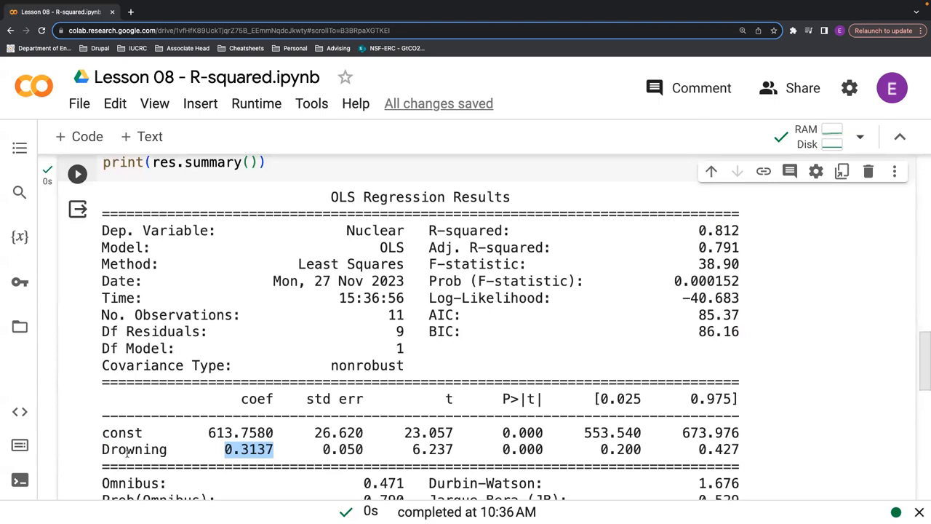
mouse_move(431, 457)
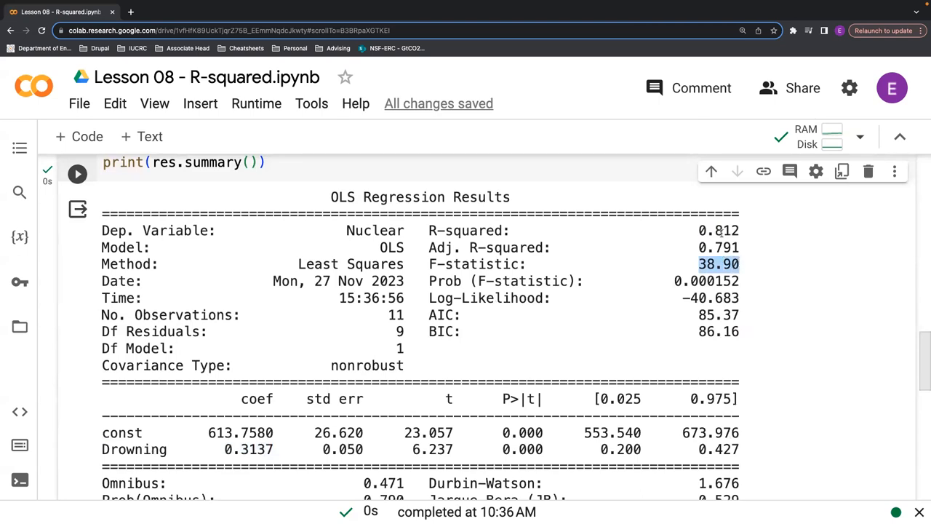
mouse_move(725, 233)
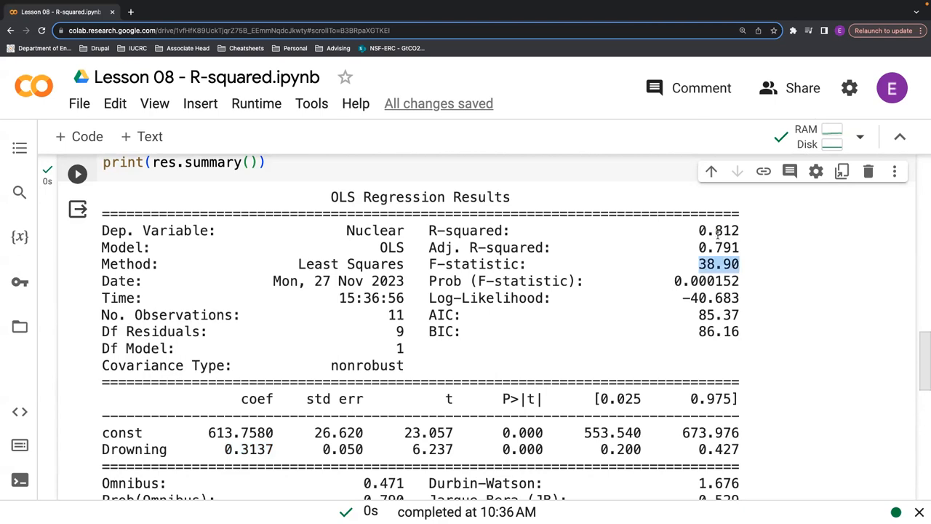
mouse_move(256, 340)
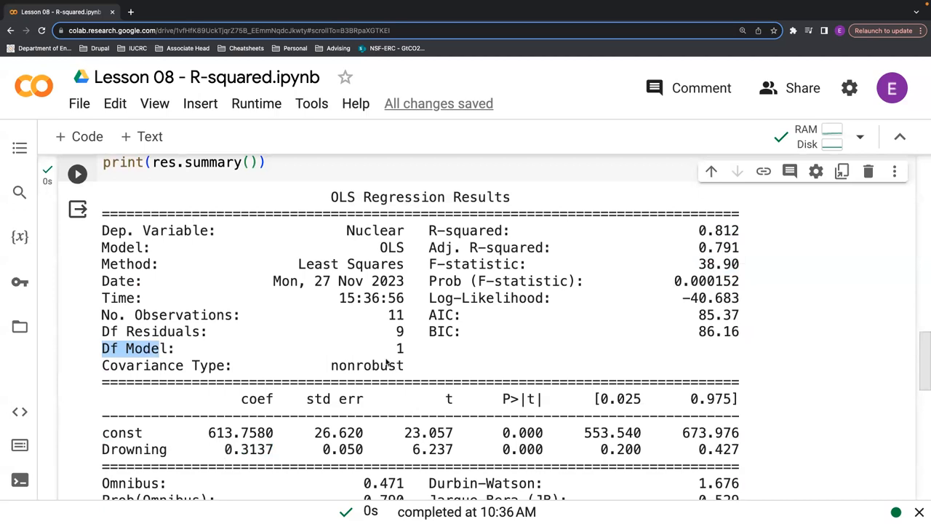
mouse_move(652, 347)
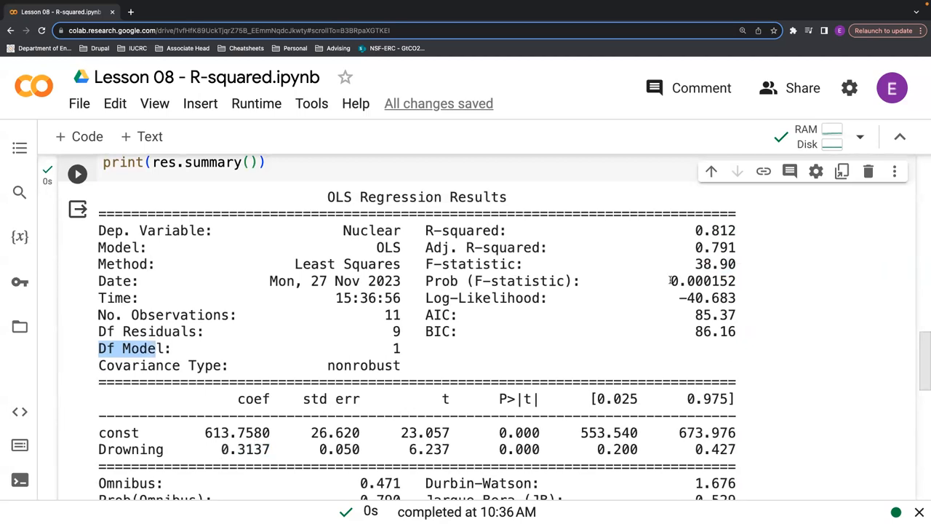
double_click(700, 281)
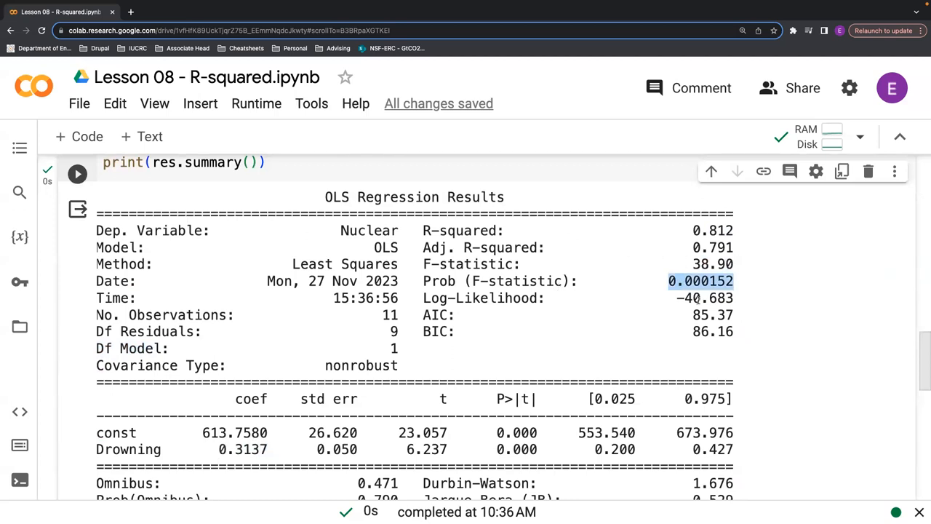
scroll(down, 3)
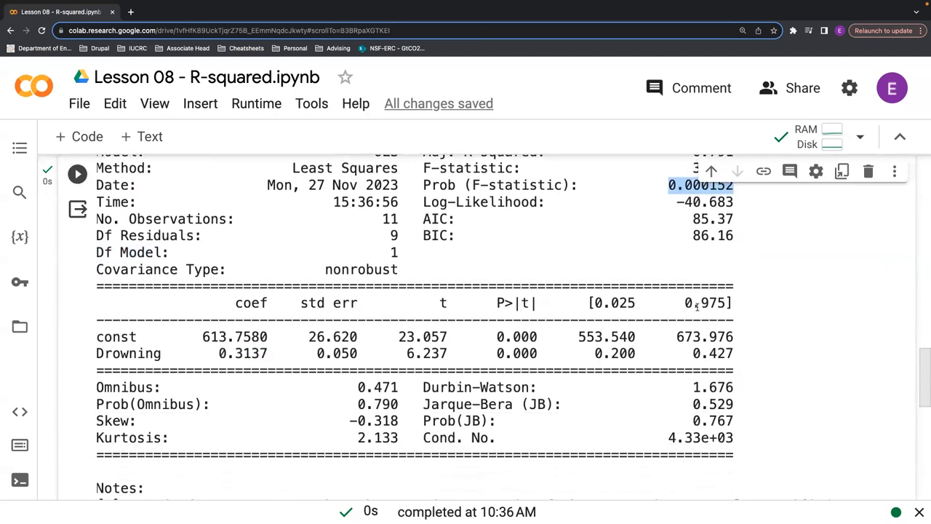
scroll(down, 3)
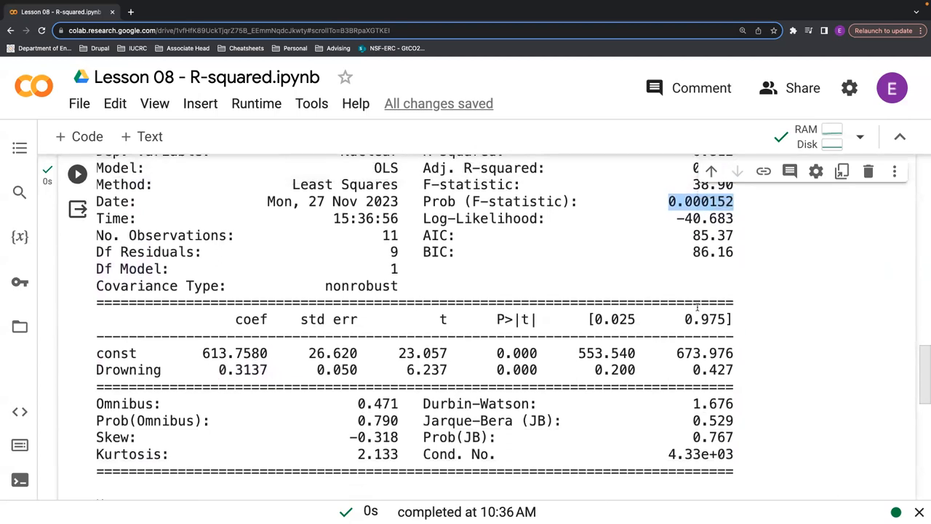
scroll(up, 3)
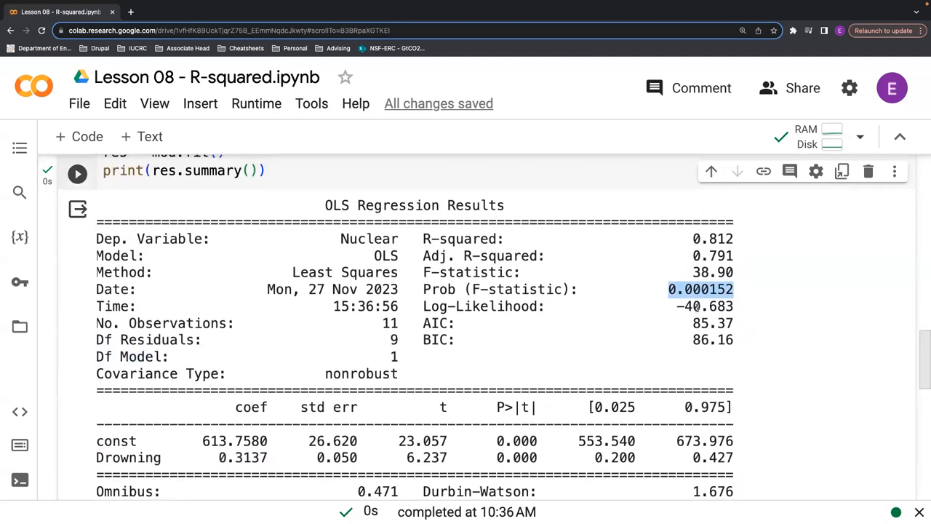